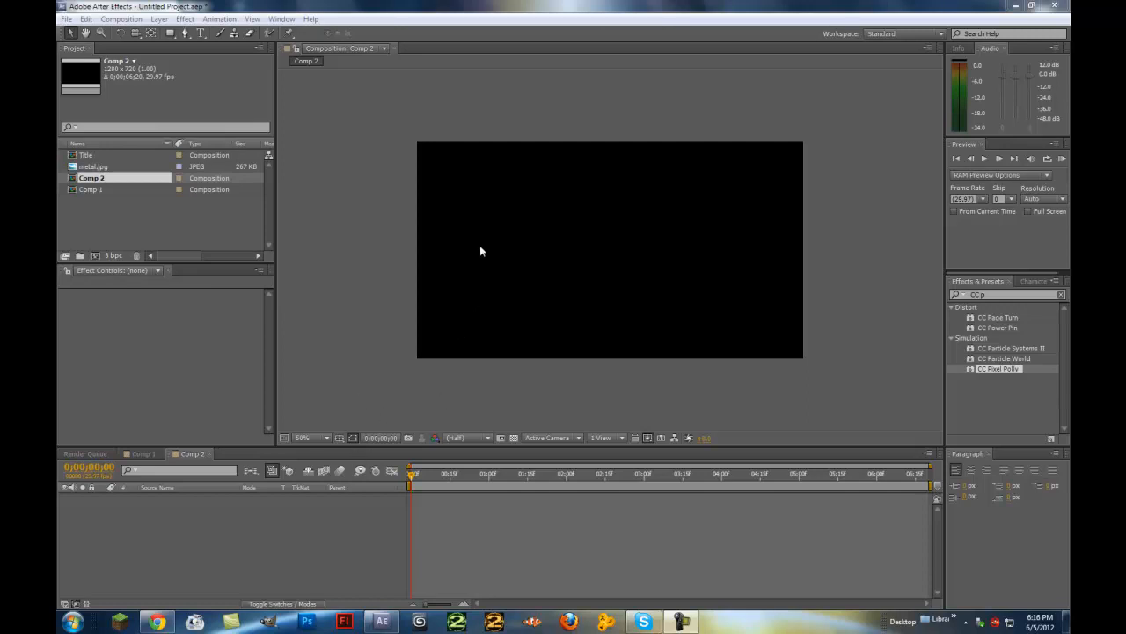
pyautogui.moveTo(245, 275)
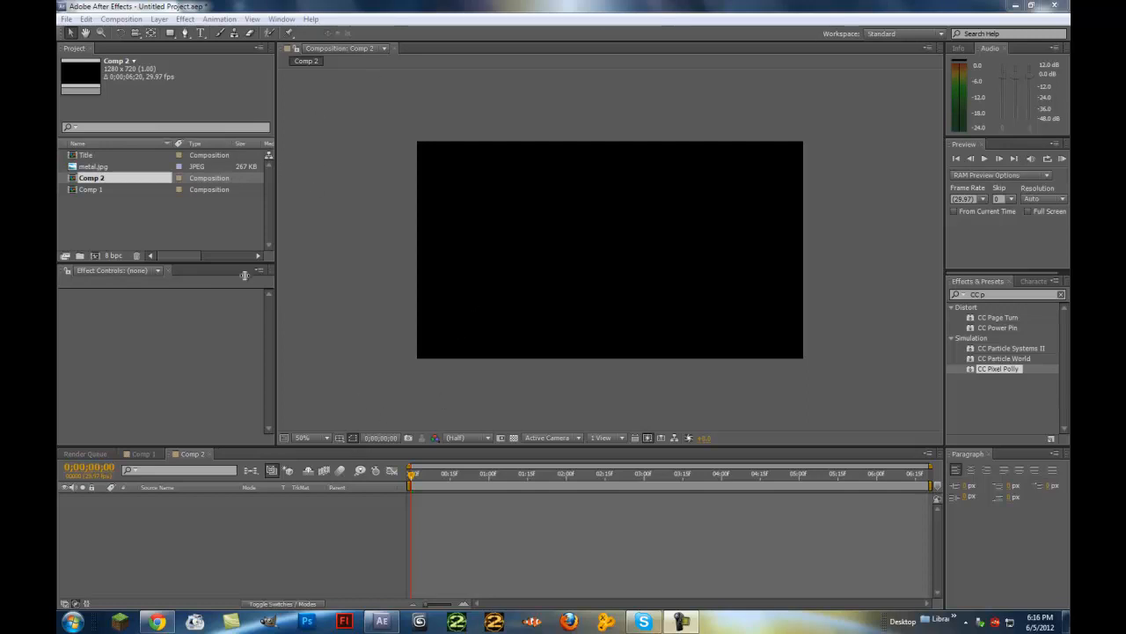
pyautogui.moveTo(816, 169)
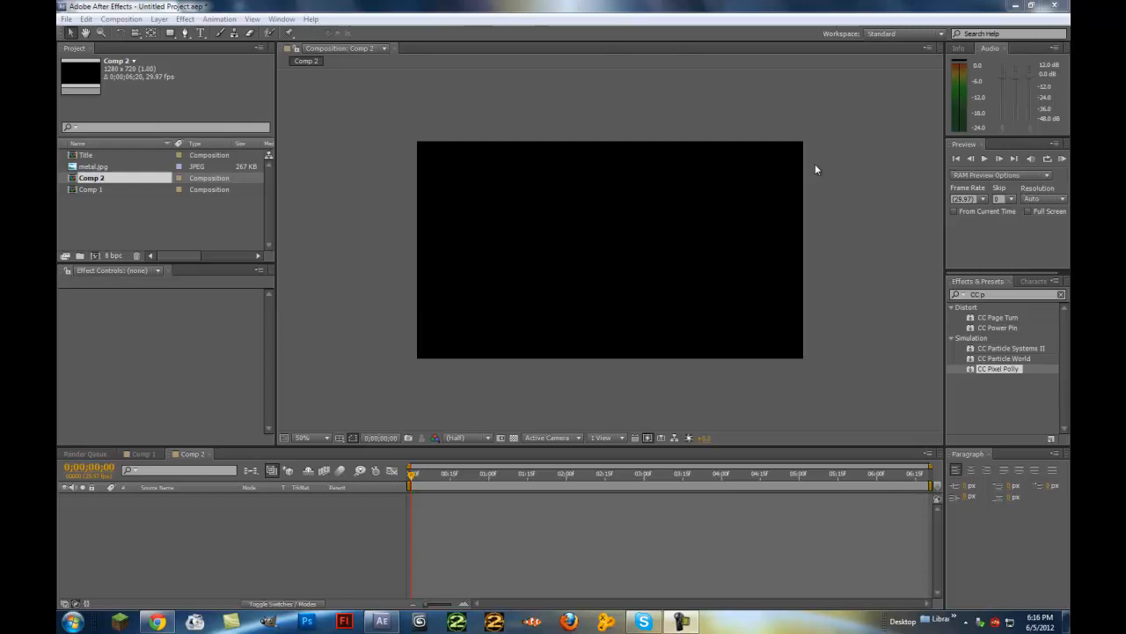
pyautogui.moveTo(127, 86)
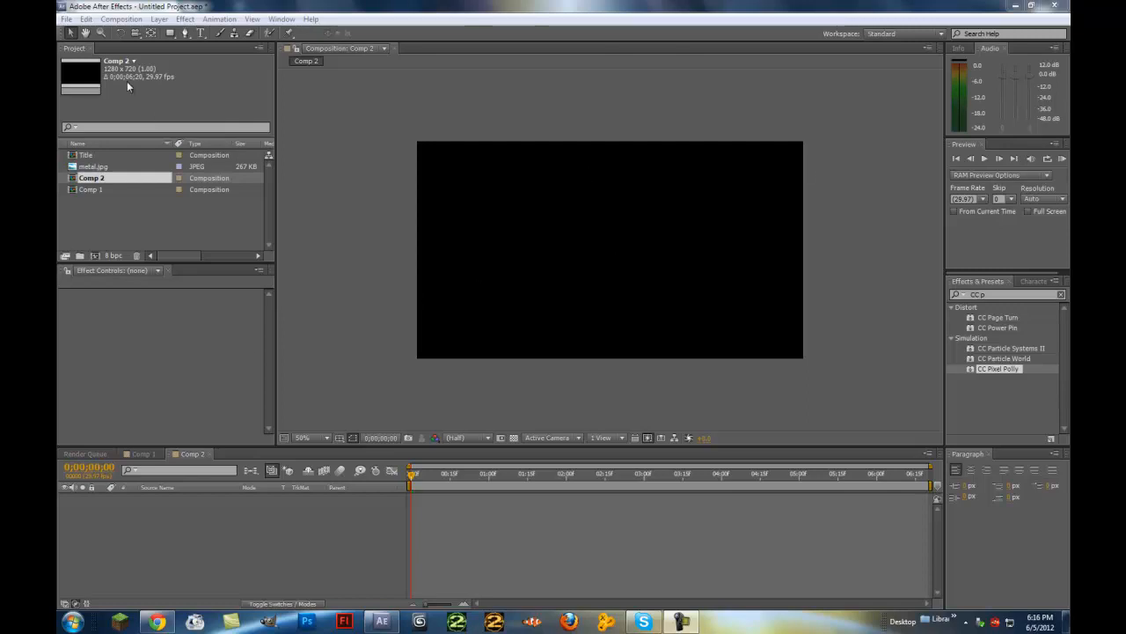
pyautogui.moveTo(852, 200)
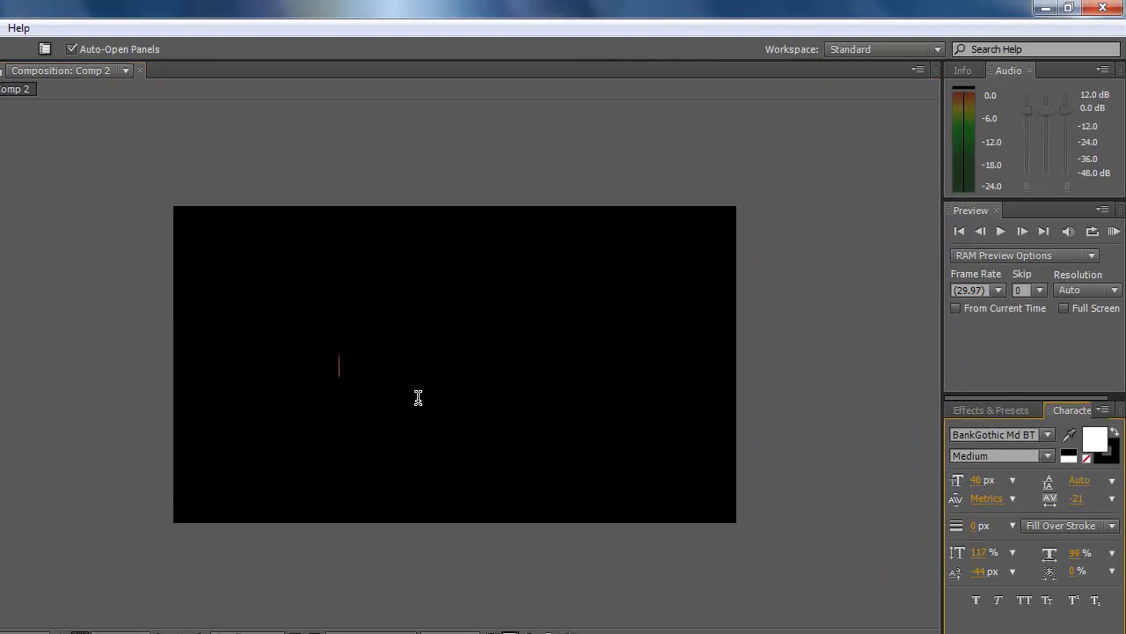
# - Create the text layer 'Hello Everyone!' in the comp and enlarge its font size
pyautogui.write('Hello')
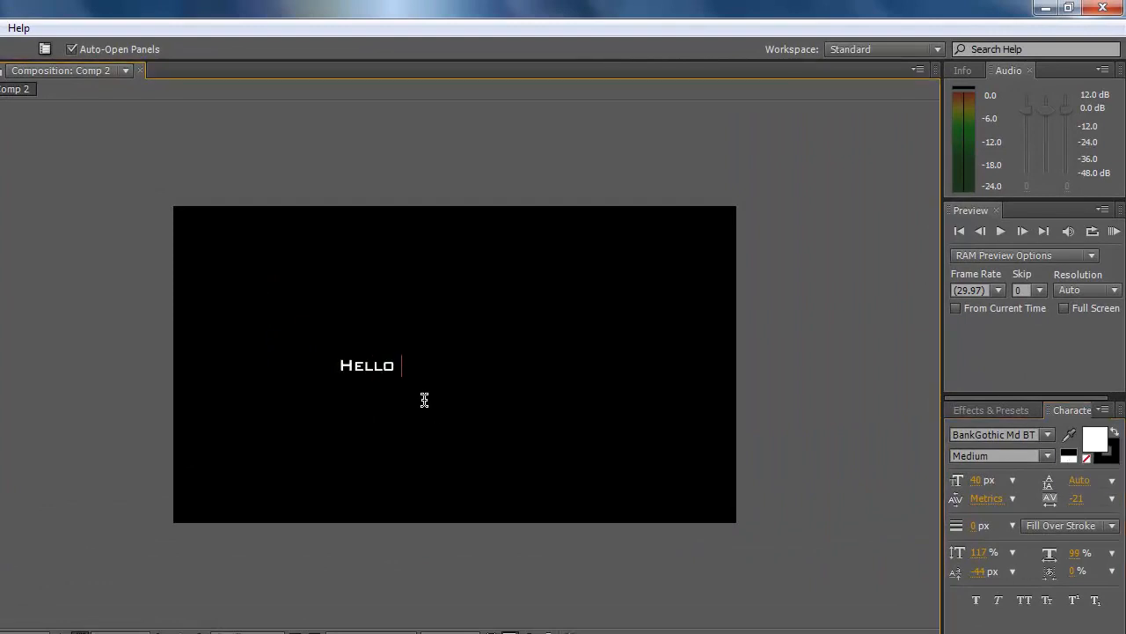
pyautogui.write('Everyone')
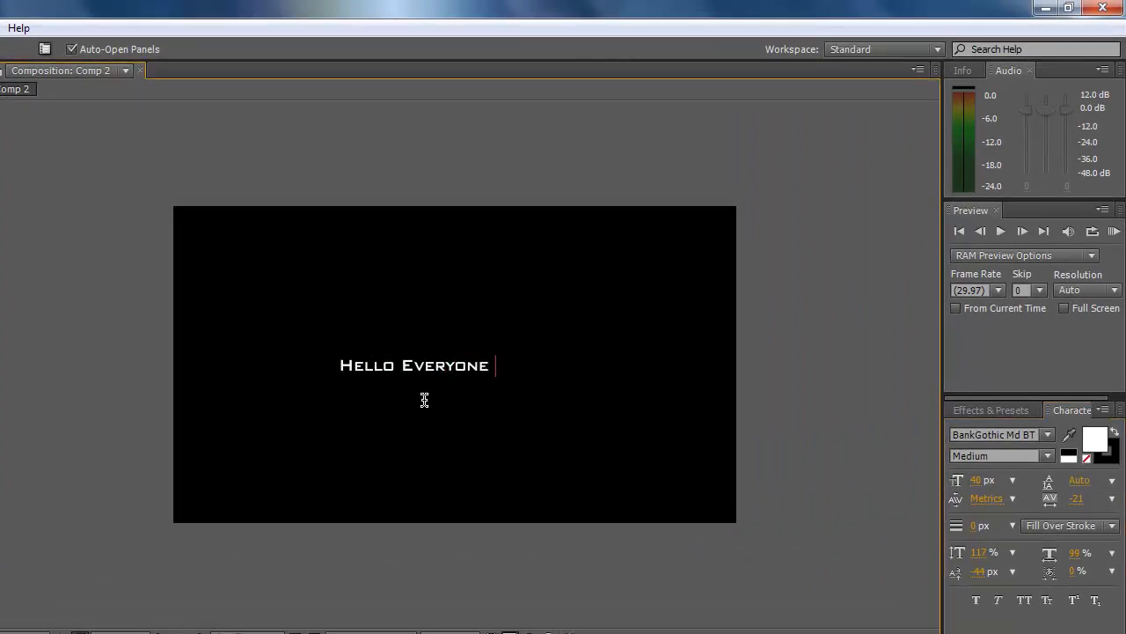
pyautogui.write('!')
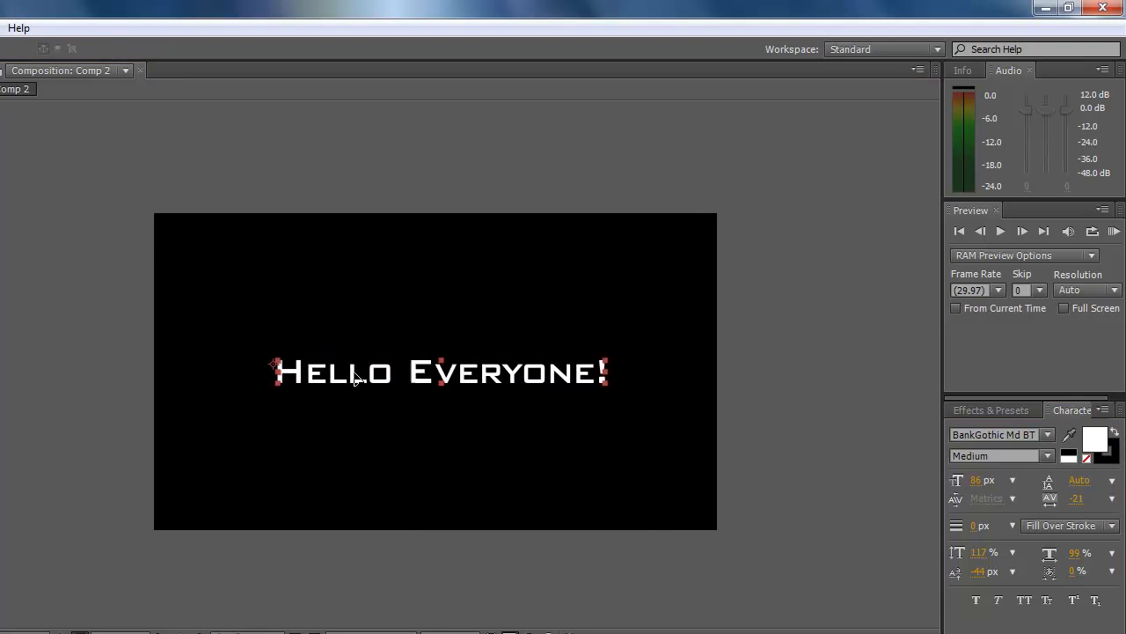
pyautogui.doubleClick(977, 479)
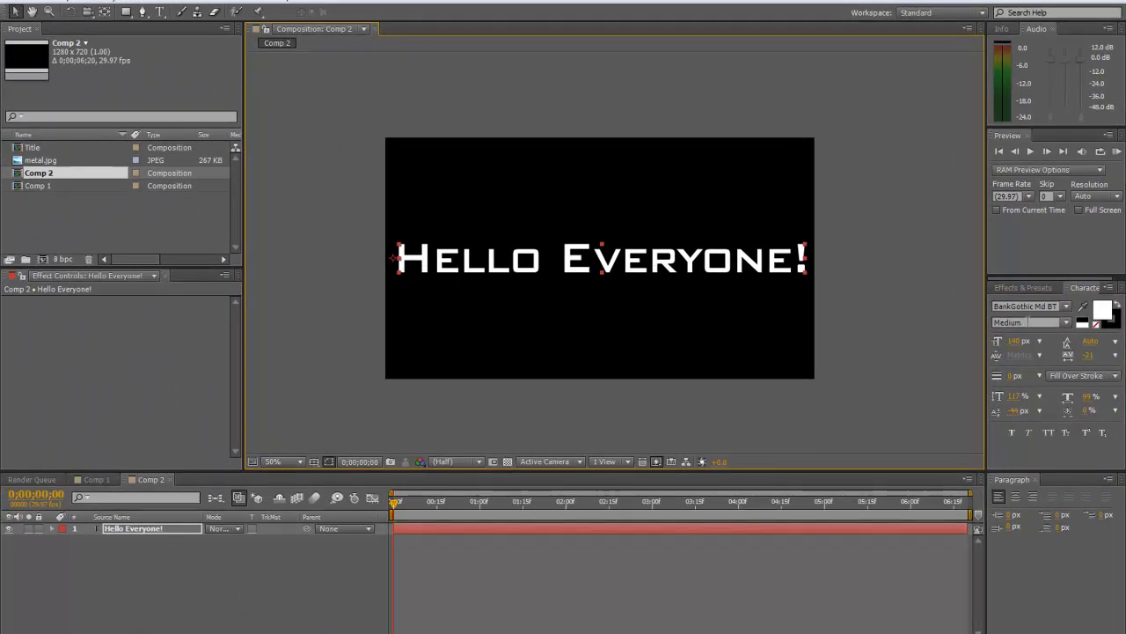
pyautogui.moveTo(934, 186)
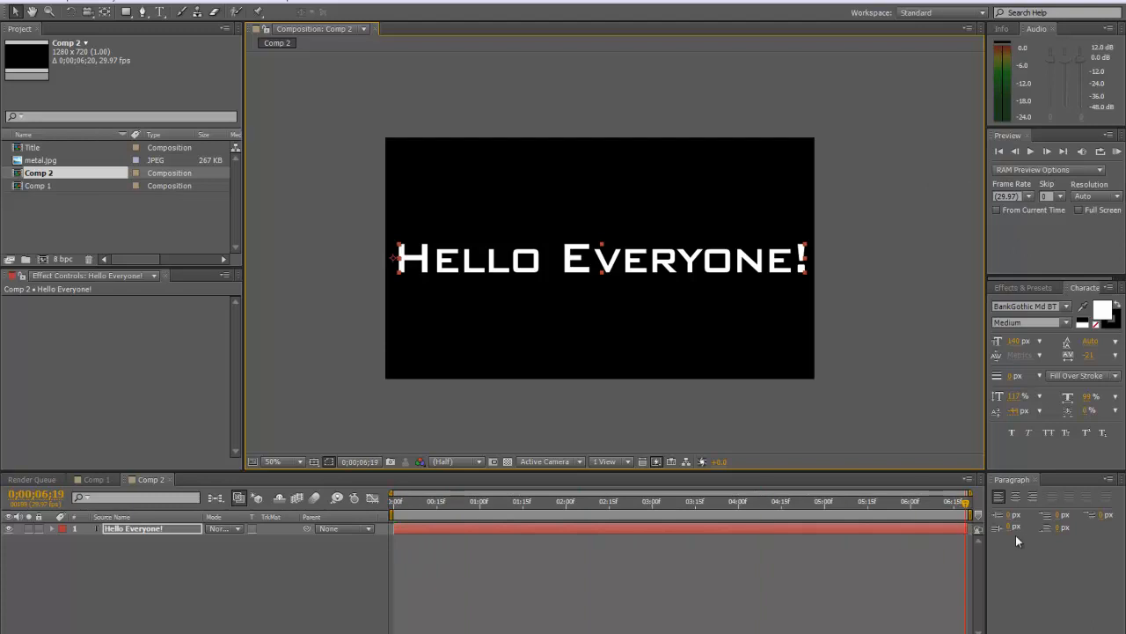
pyautogui.click(391, 500)
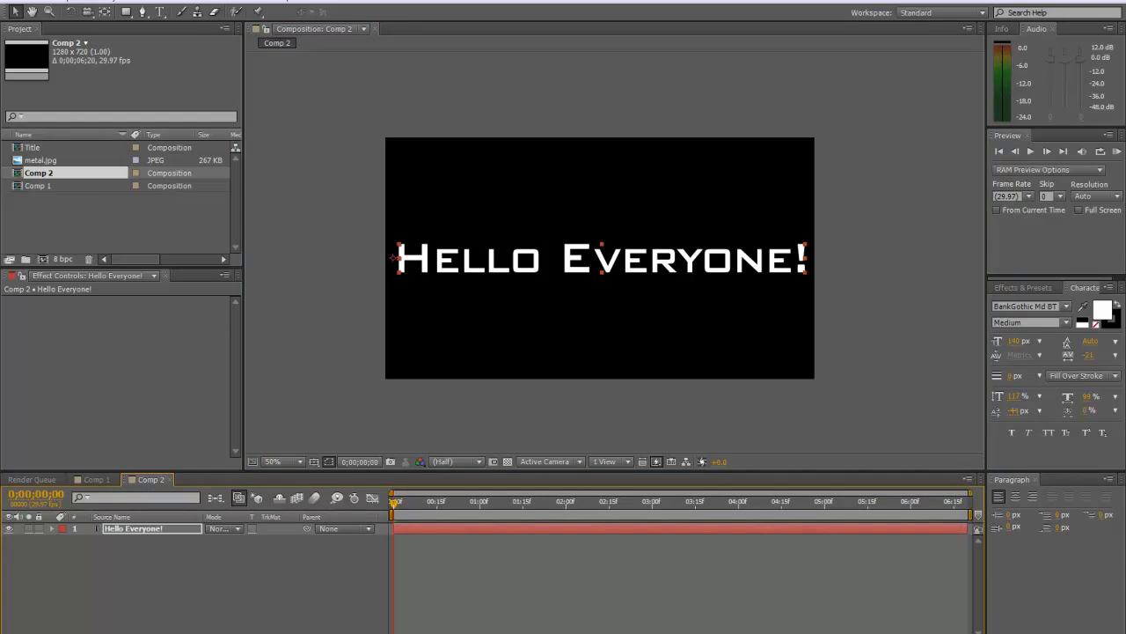
pyautogui.moveTo(1040, 351)
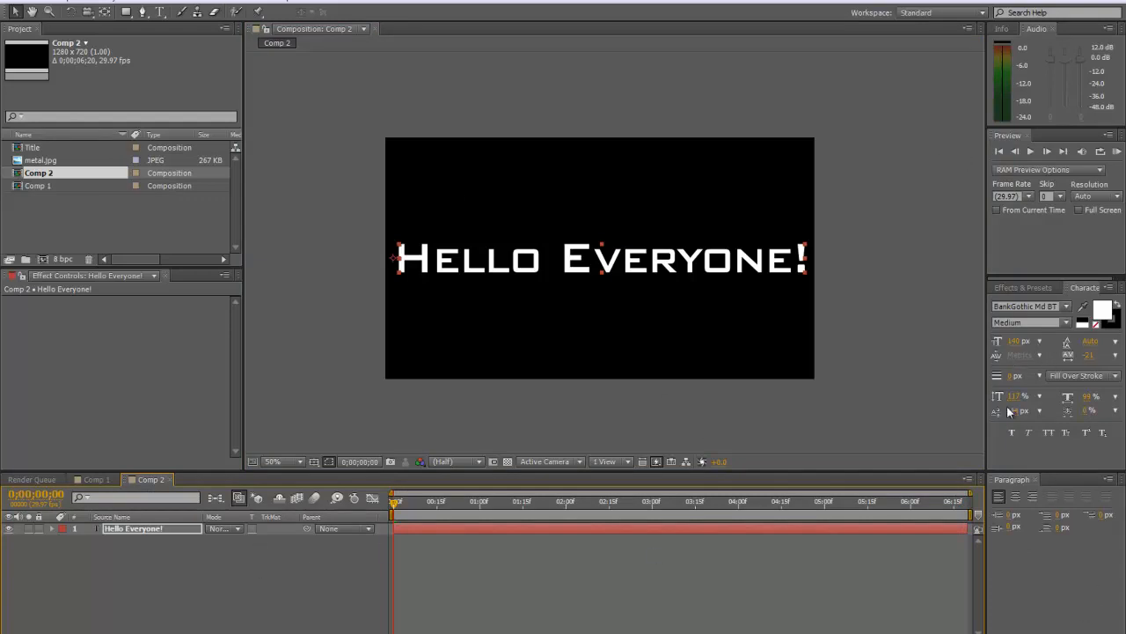
pyautogui.moveTo(556, 303)
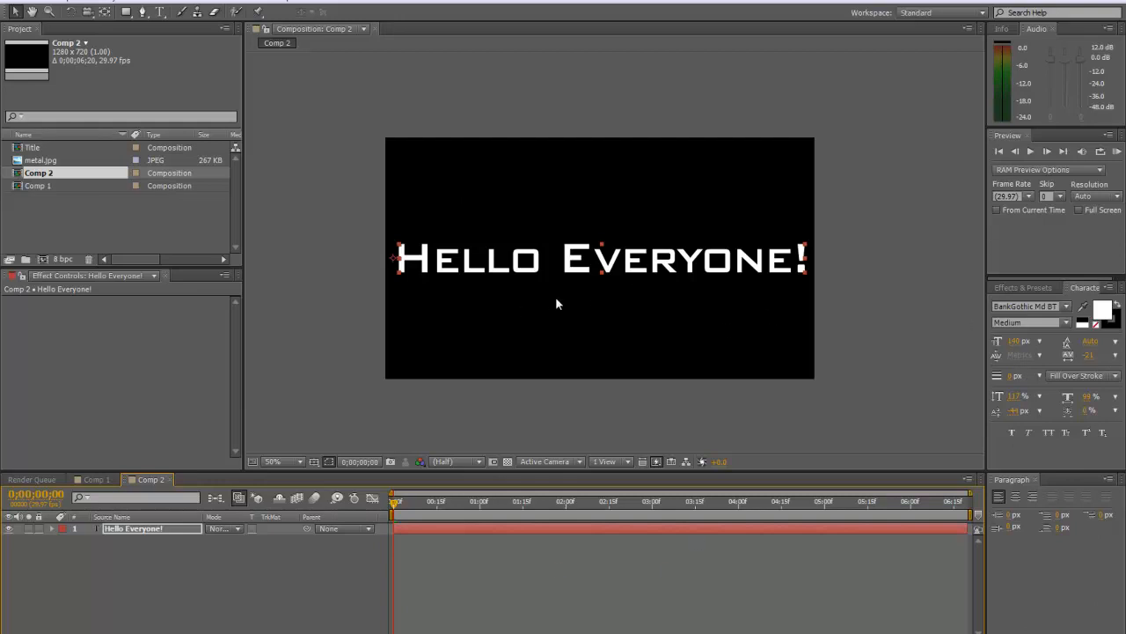
pyautogui.click(42, 158)
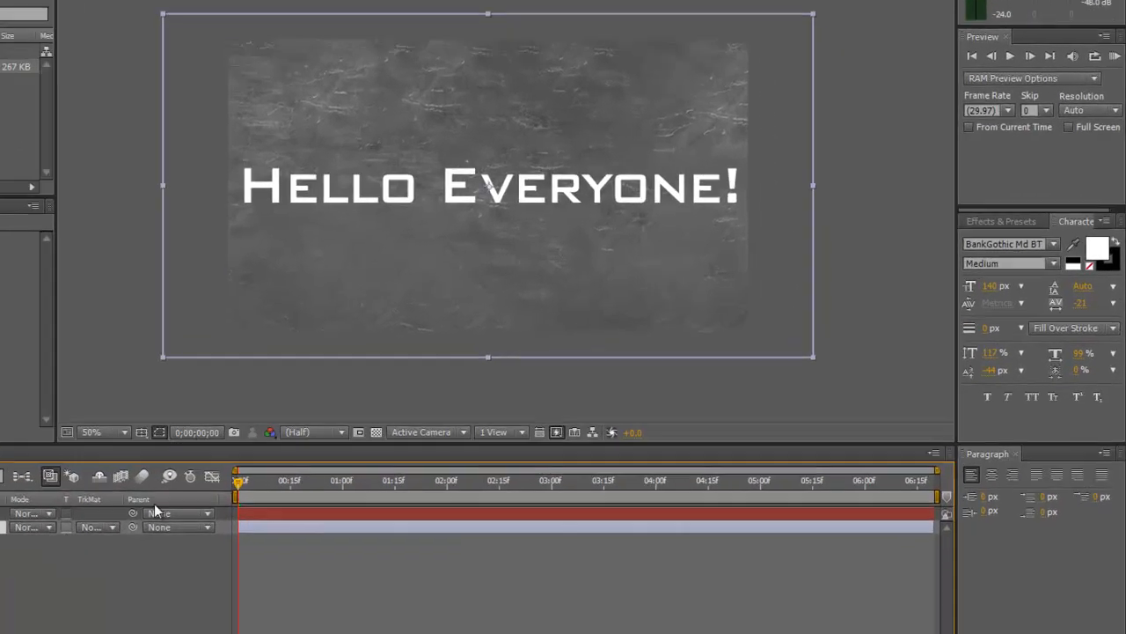
# - Set metal.jpg's track matte to Alpha Matte 'Hello Everyone!' so the texture fills only the letters
pyautogui.click(95, 514)
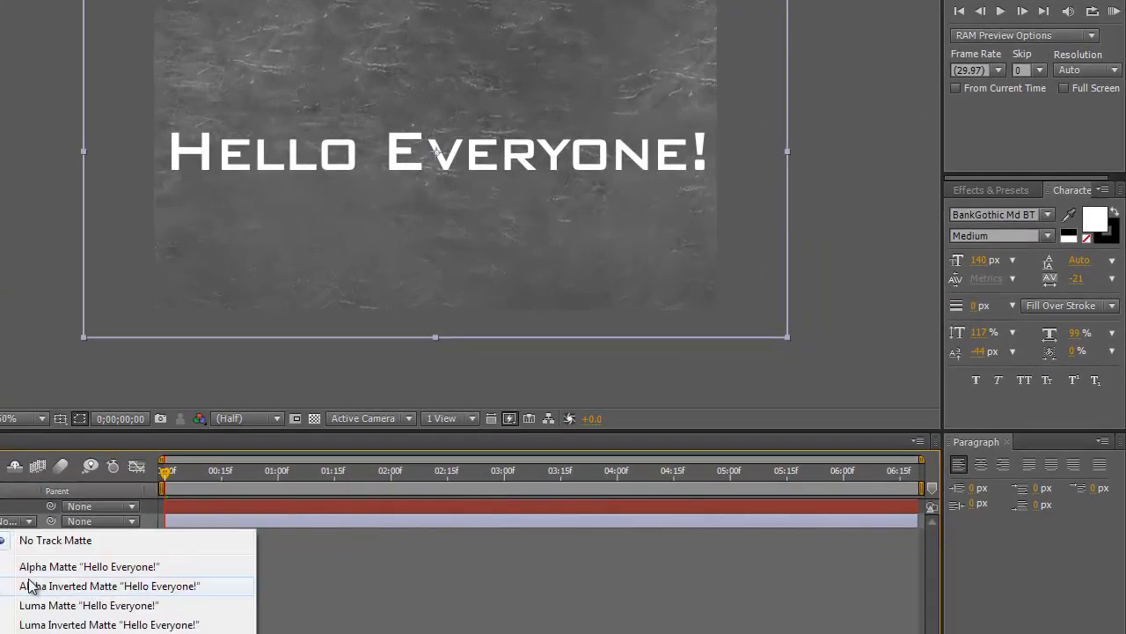
pyautogui.moveTo(70, 572)
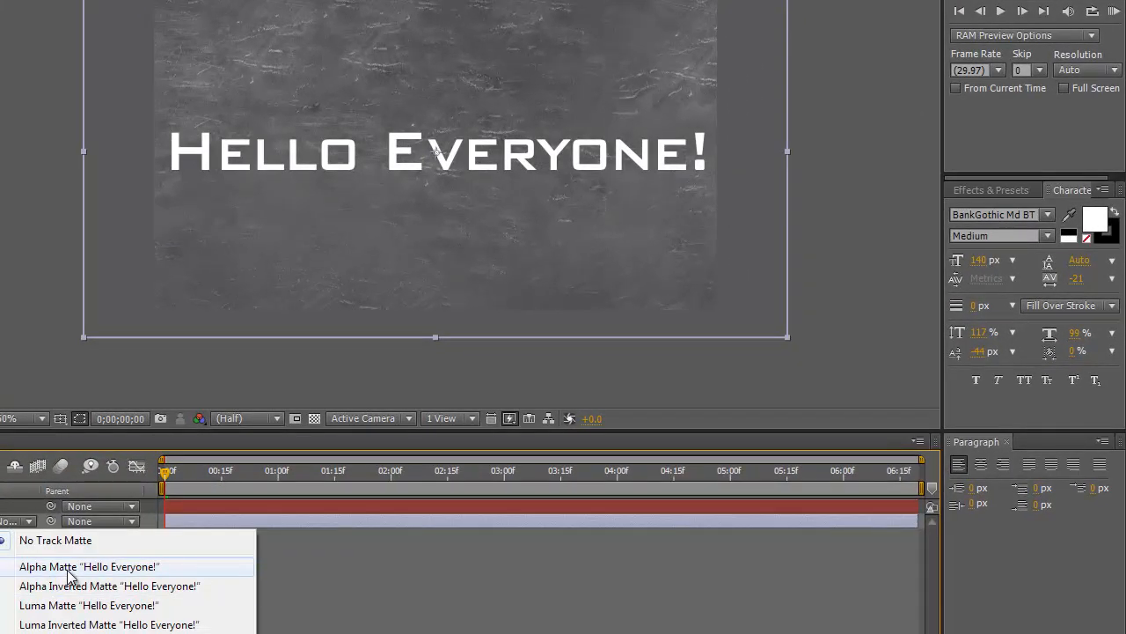
pyautogui.click(88, 566)
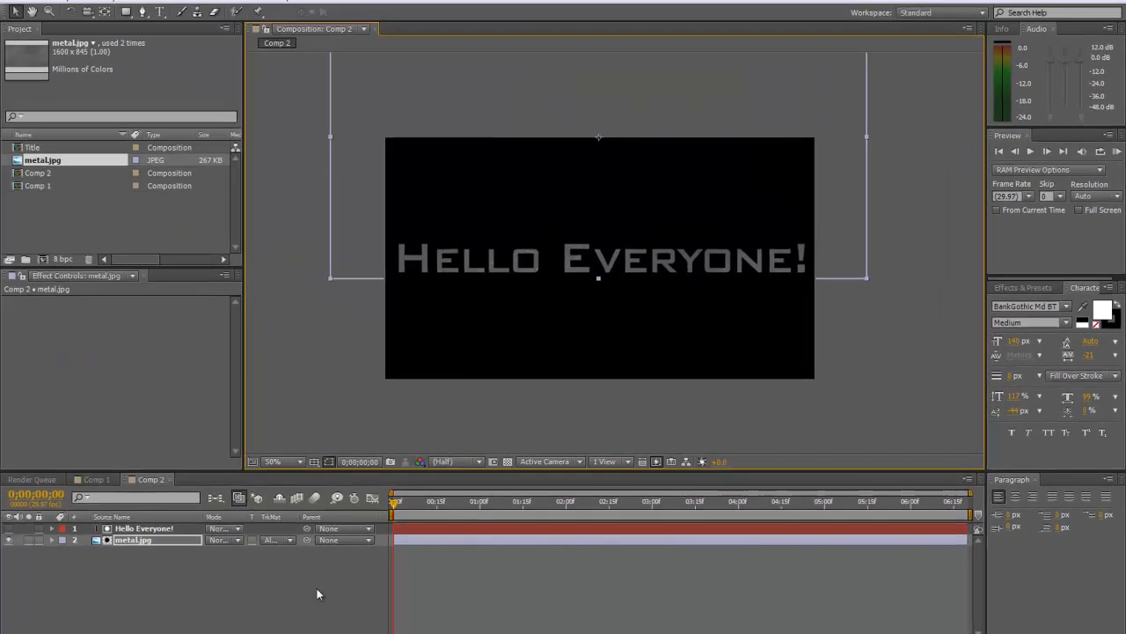
pyautogui.click(274, 461)
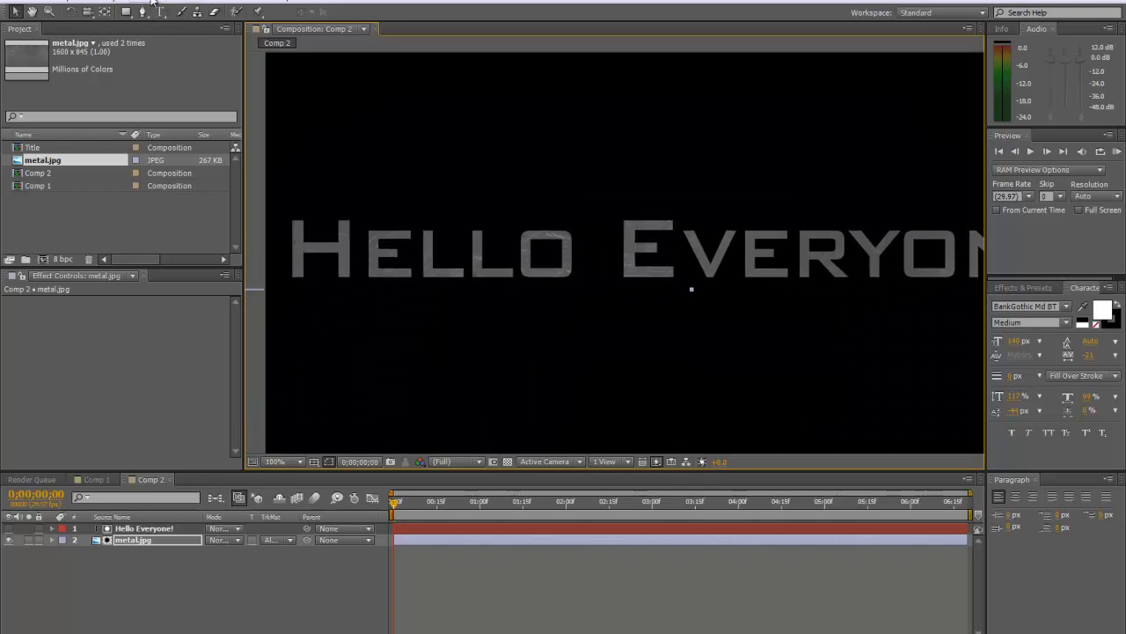
# - Add a Curves effect to metal.jpg shaped into an S-curve, then select the text layer
pyautogui.click(168, 179)
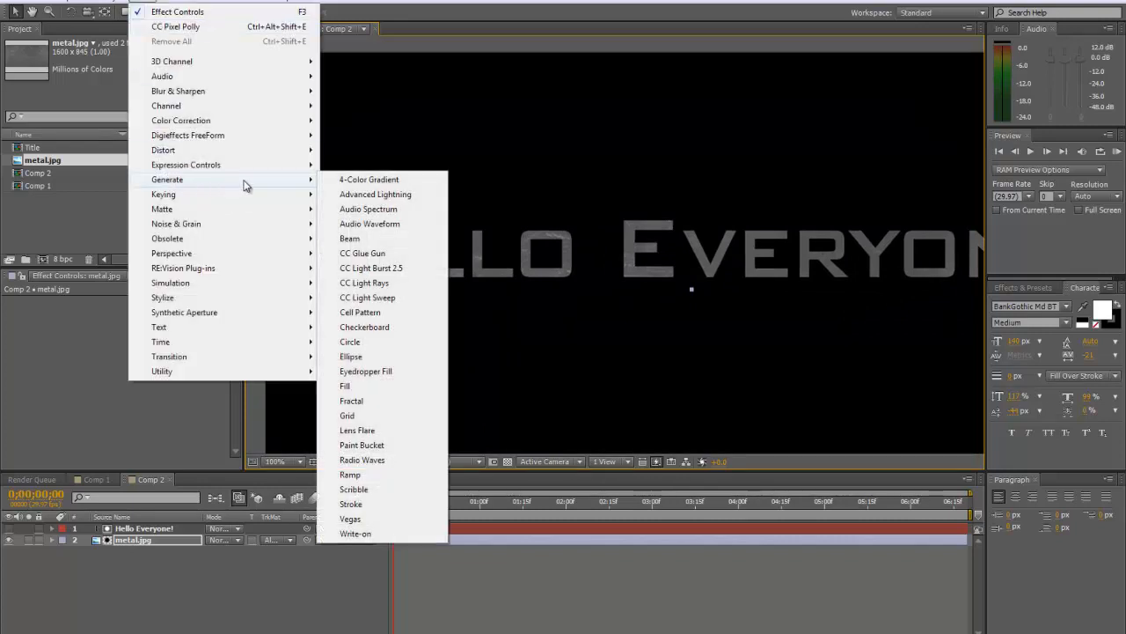
pyautogui.moveTo(197, 167)
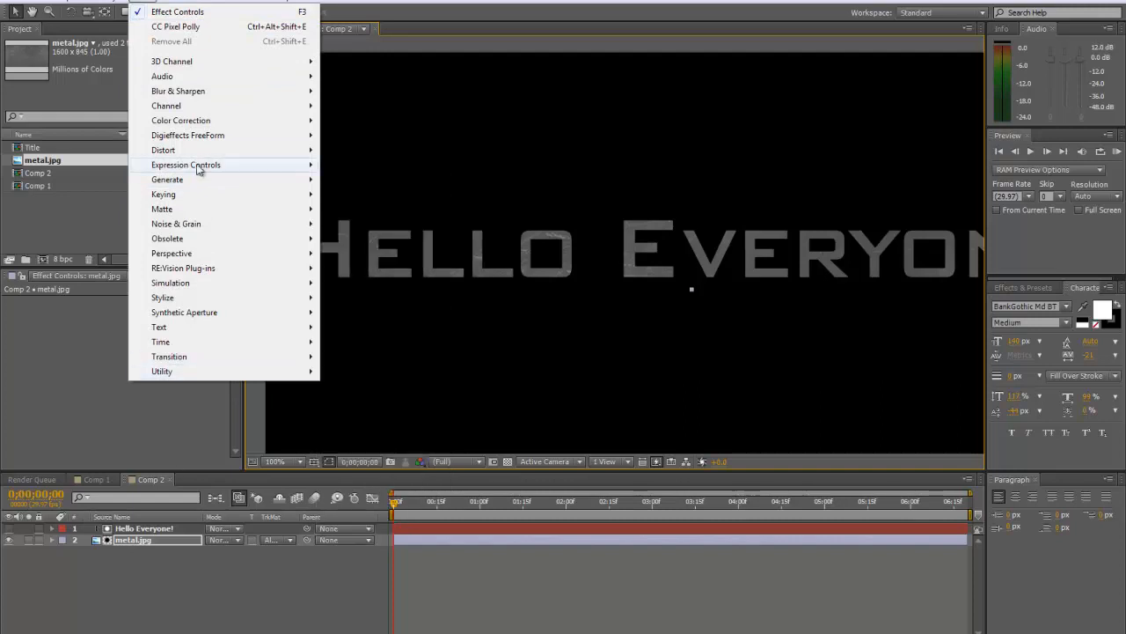
pyautogui.moveTo(187, 165)
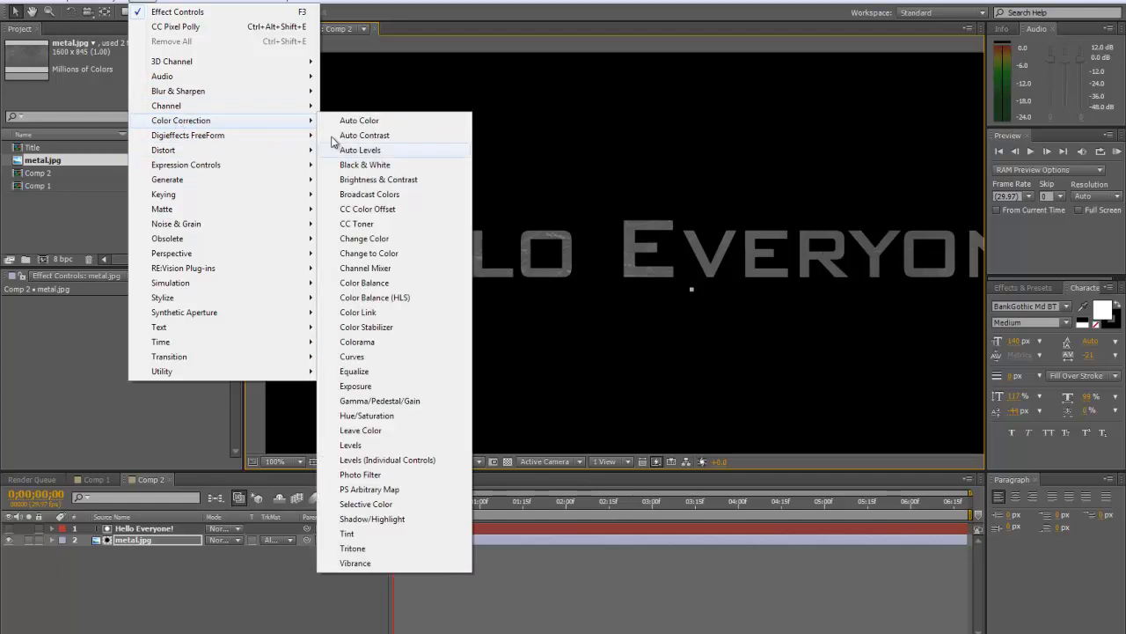
pyautogui.moveTo(359, 489)
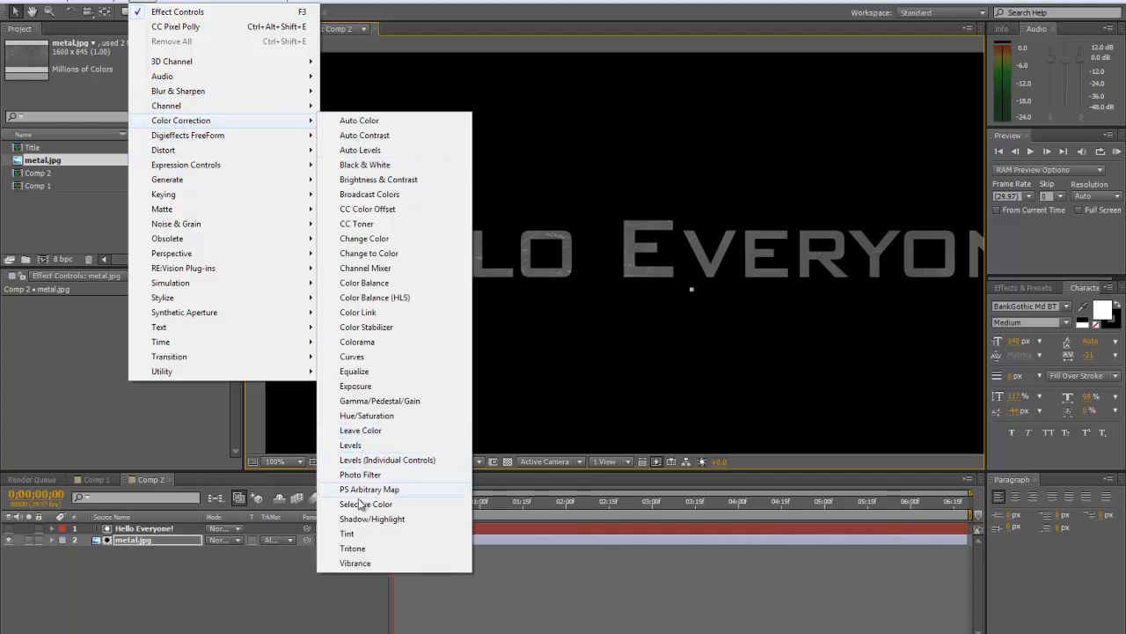
pyautogui.click(352, 355)
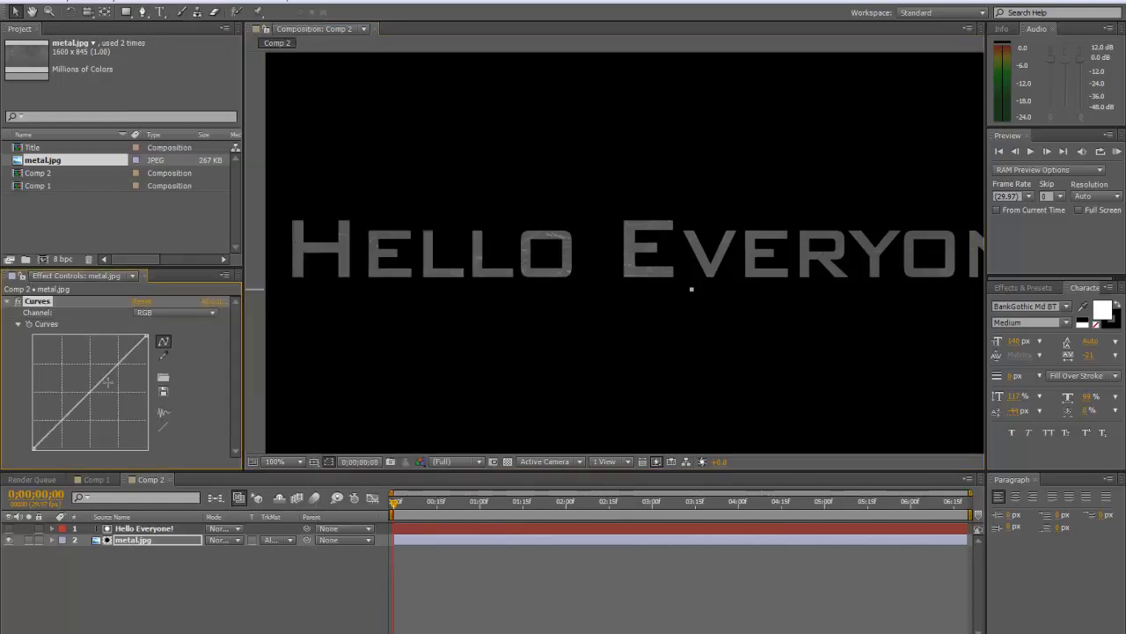
pyautogui.moveTo(91, 387); pyautogui.dragTo(85, 385)
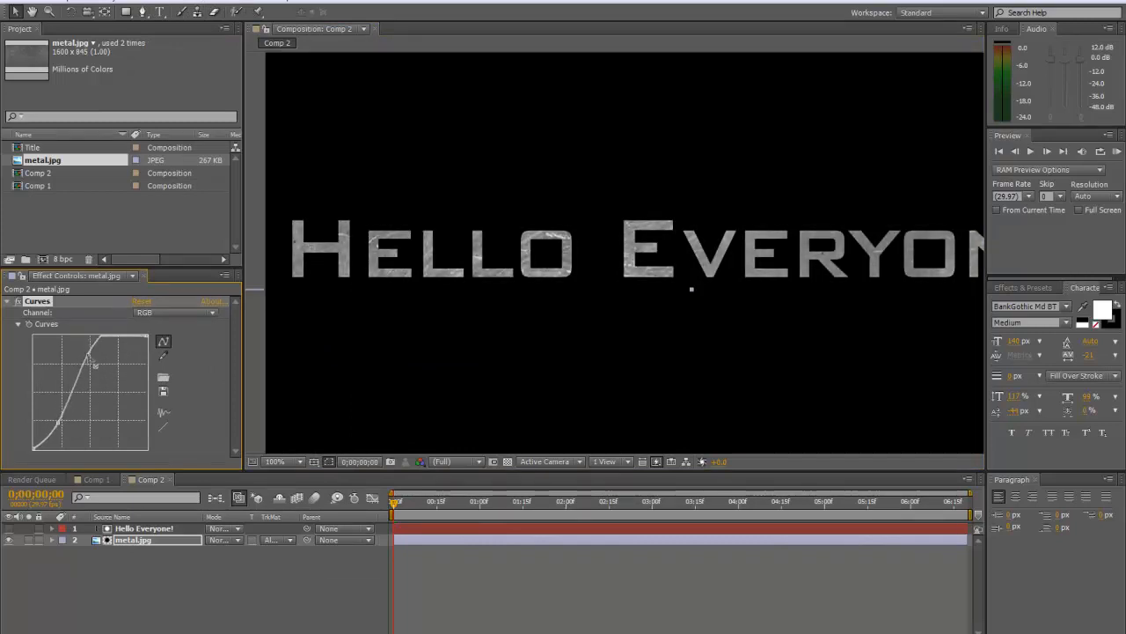
pyautogui.moveTo(88, 364); pyautogui.dragTo(91, 355)
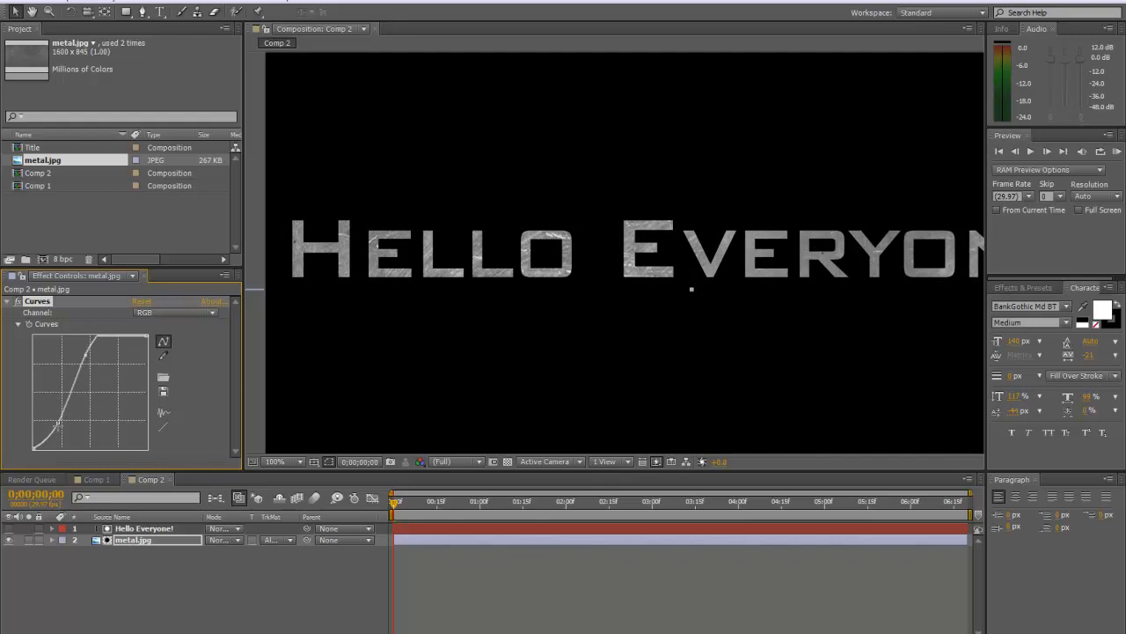
pyautogui.moveTo(56, 428); pyautogui.dragTo(69, 438)
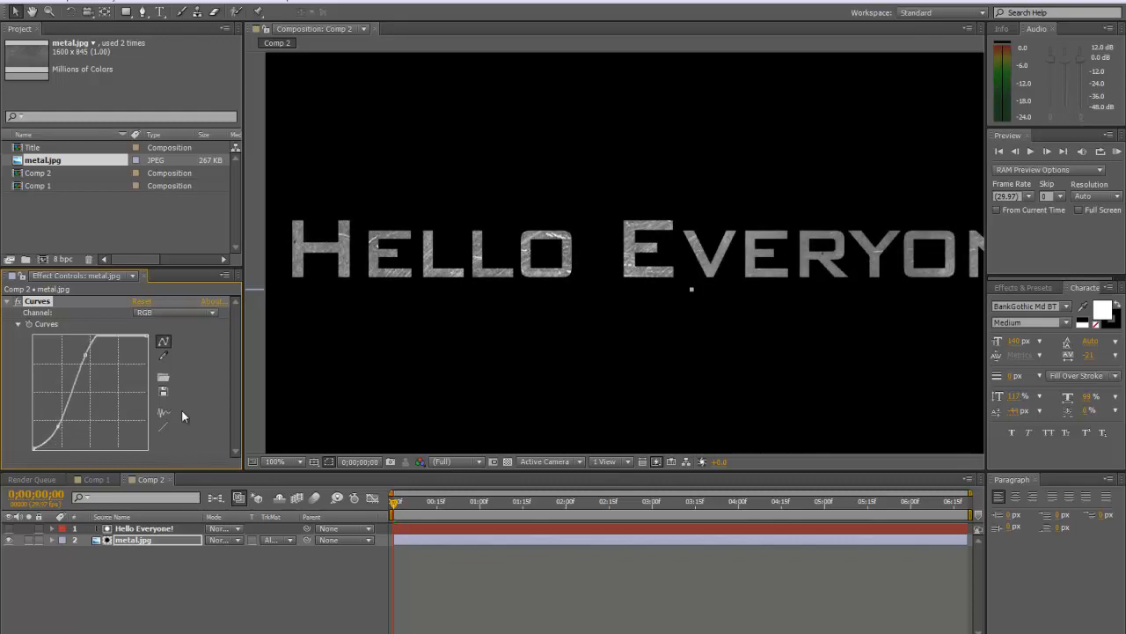
pyautogui.moveTo(246, 324)
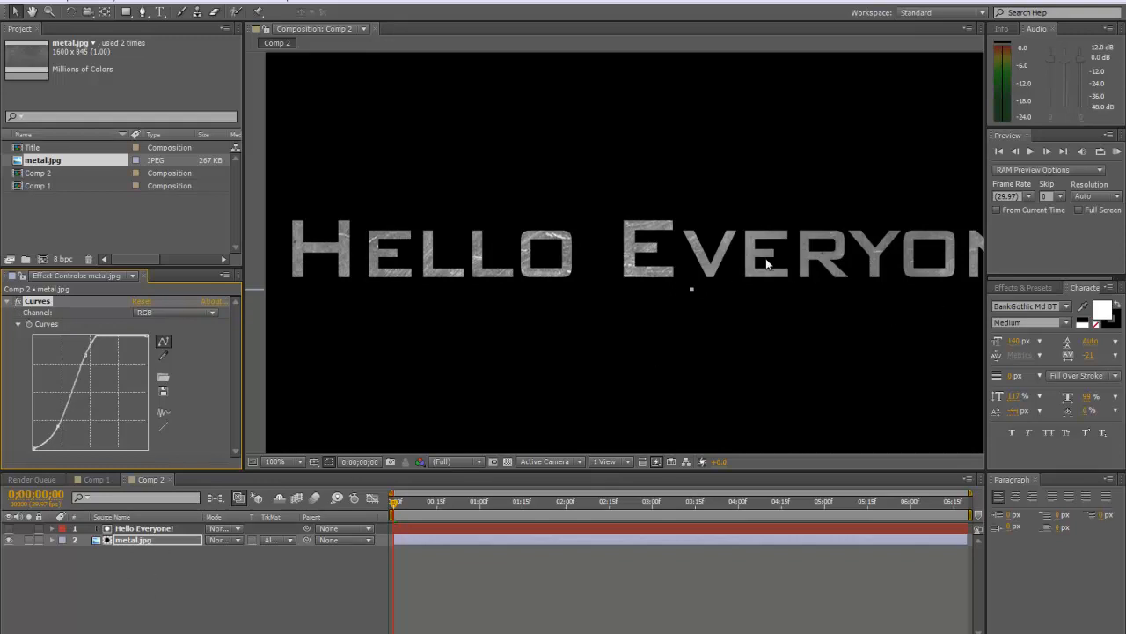
pyautogui.moveTo(306, 236)
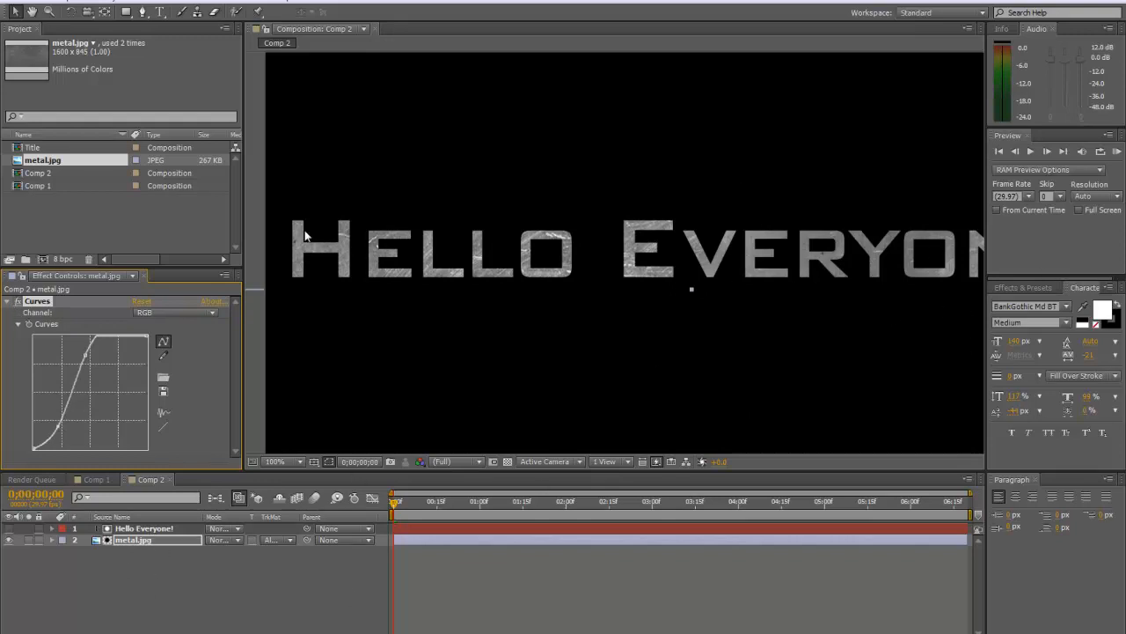
pyautogui.click(273, 461)
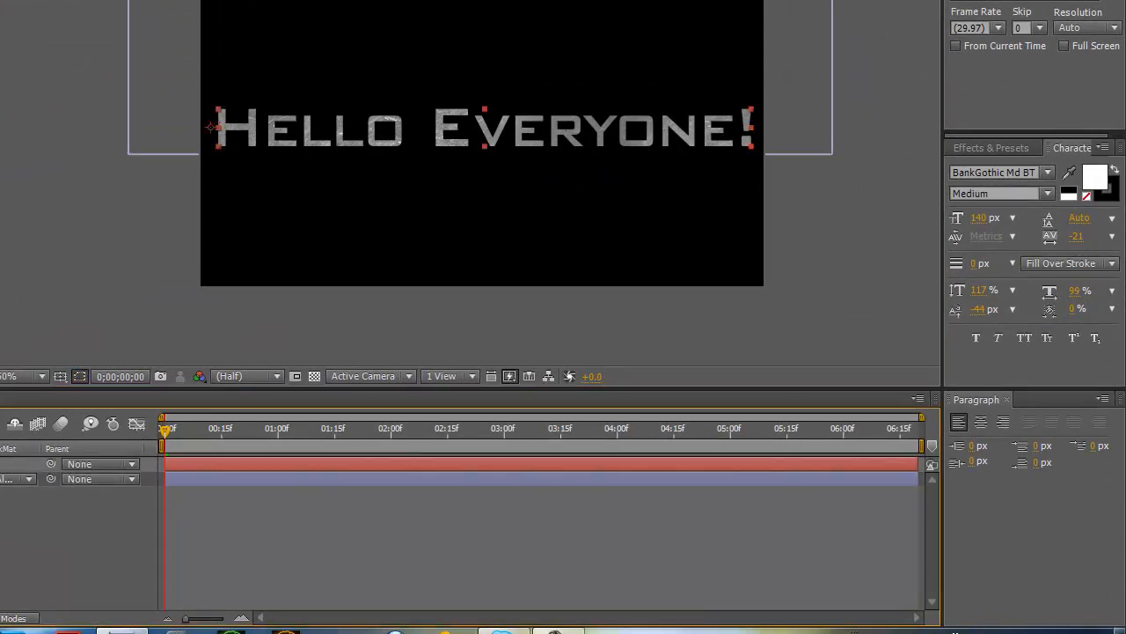
pyautogui.moveTo(944, 169)
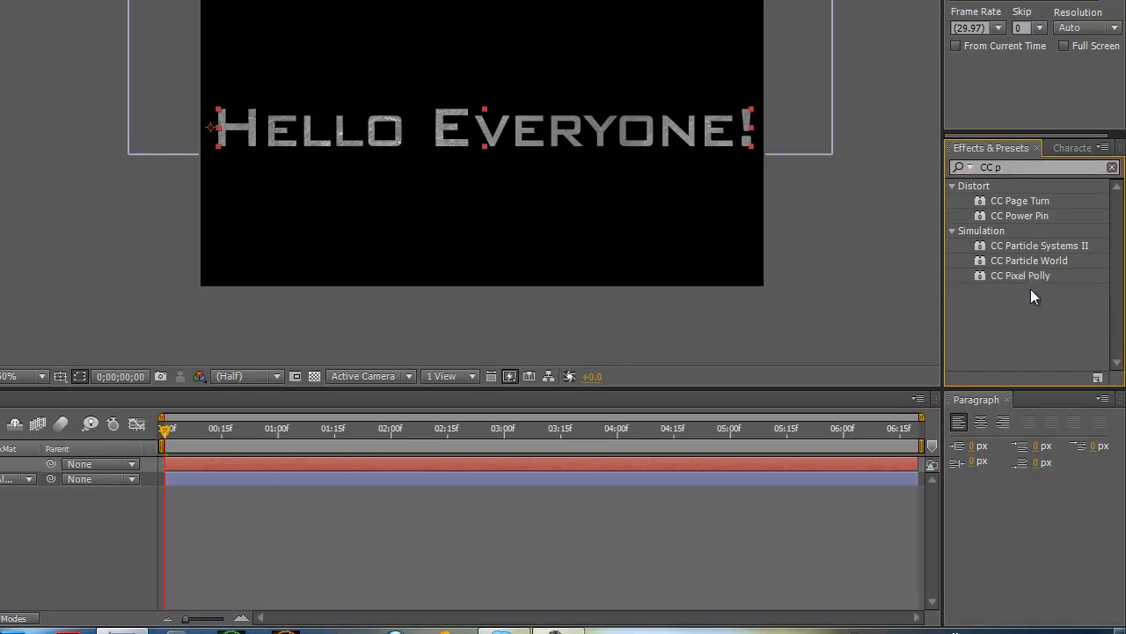
# - Apply CC Pixel Polly from the Simulation effects to the Hello Everyone! text layer
pyautogui.click(1020, 275)
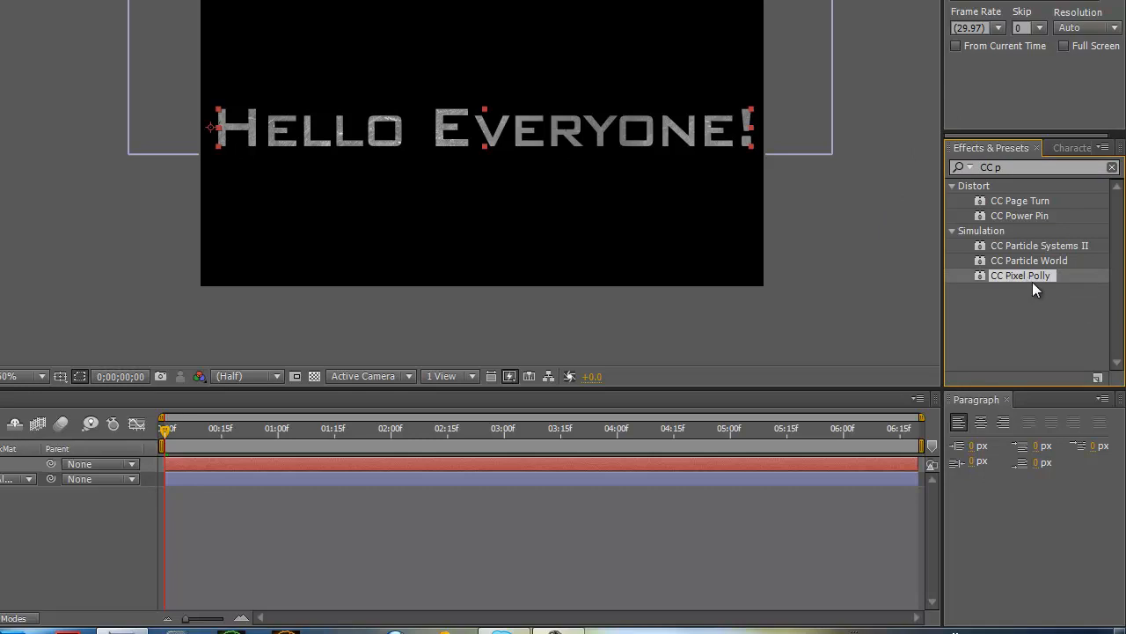
pyautogui.moveTo(1039, 282)
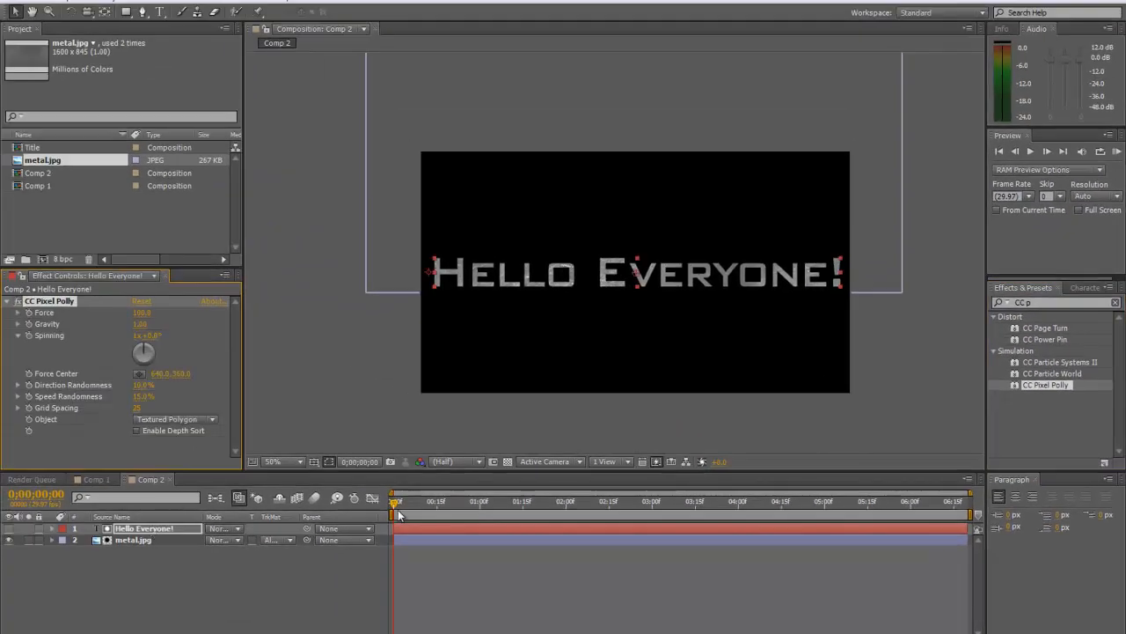
# - Scrub and play the timeline to watch CC Pixel Polly shatter the text into shards
pyautogui.moveTo(396, 500); pyautogui.dragTo(414, 500)
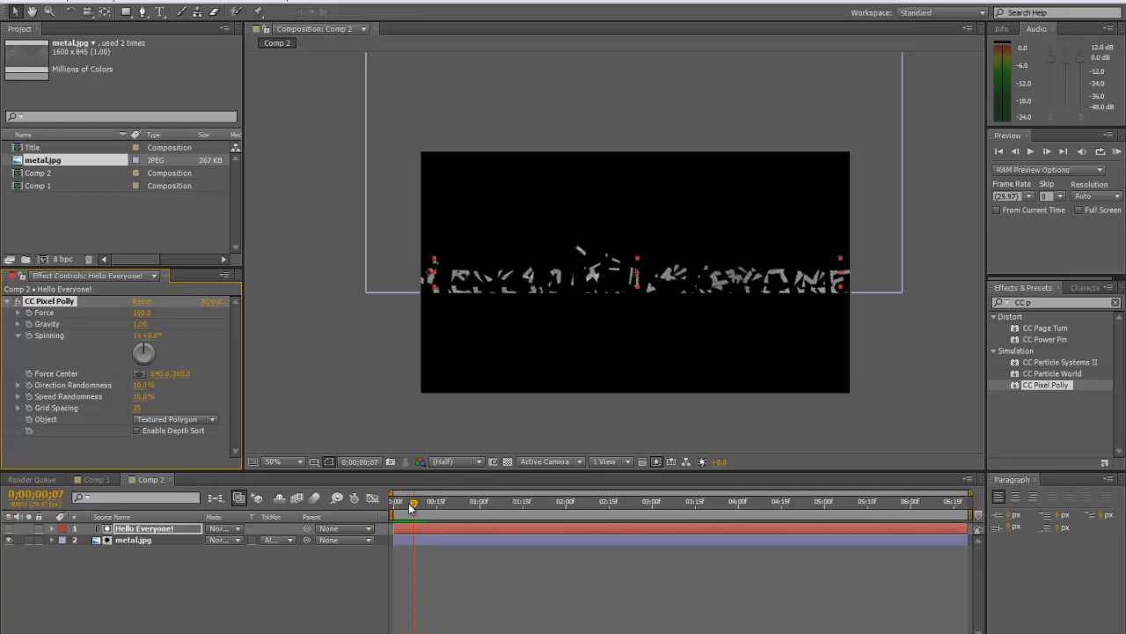
pyautogui.click(392, 502)
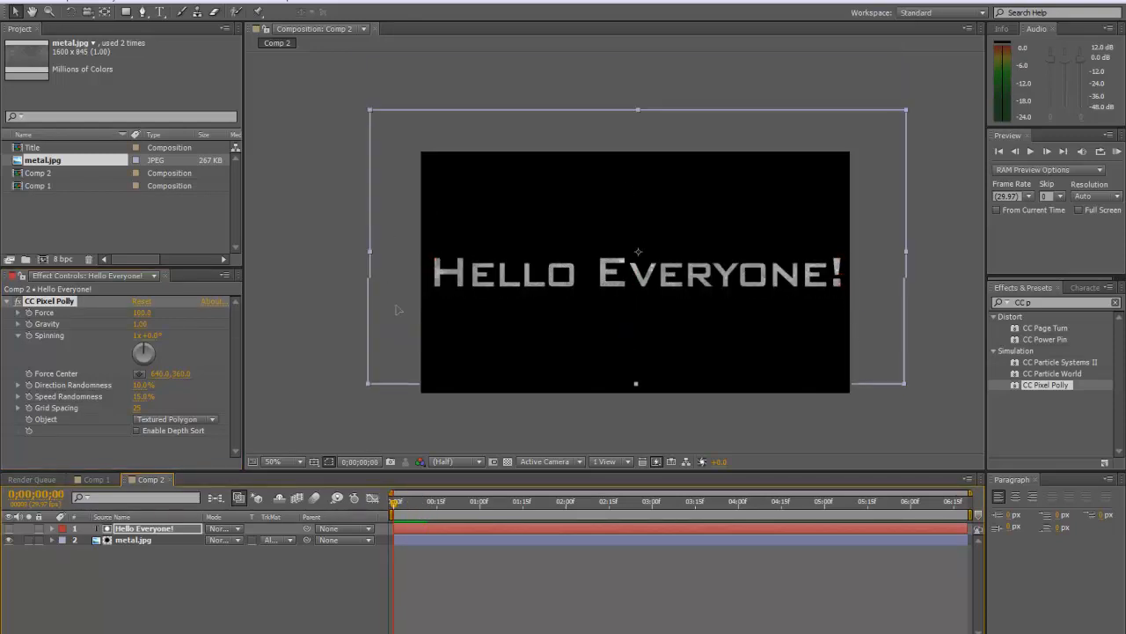
pyautogui.click(133, 539)
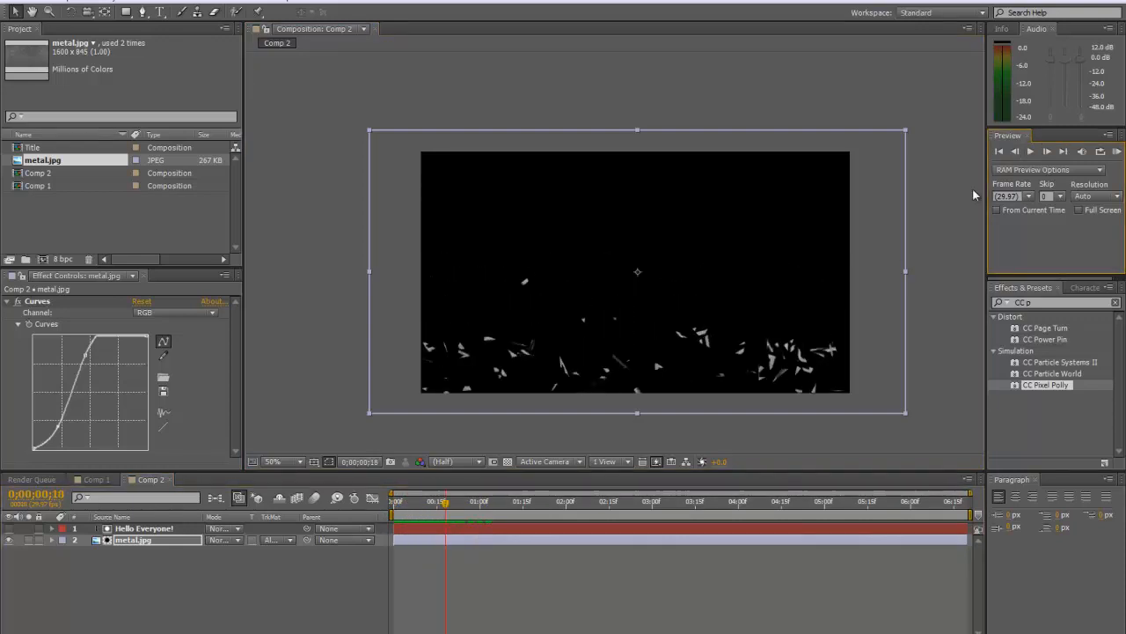
pyautogui.click(394, 500)
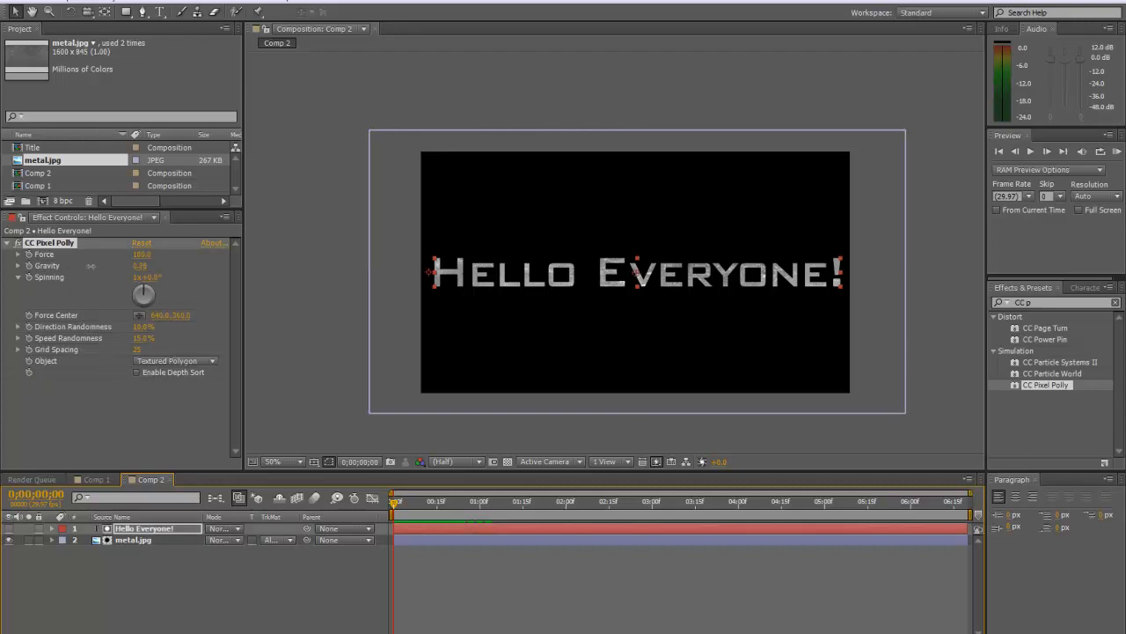
# - Adjust a CC Pixel Polly value and replay the shatter preview
pyautogui.click(397, 500)
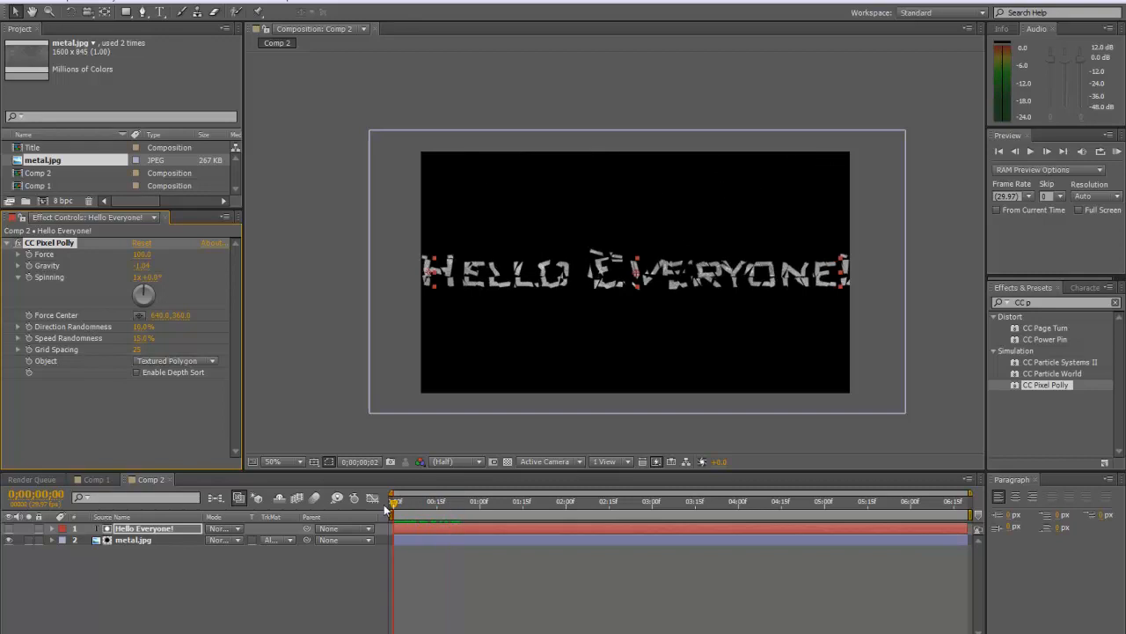
pyautogui.doubleClick(144, 266)
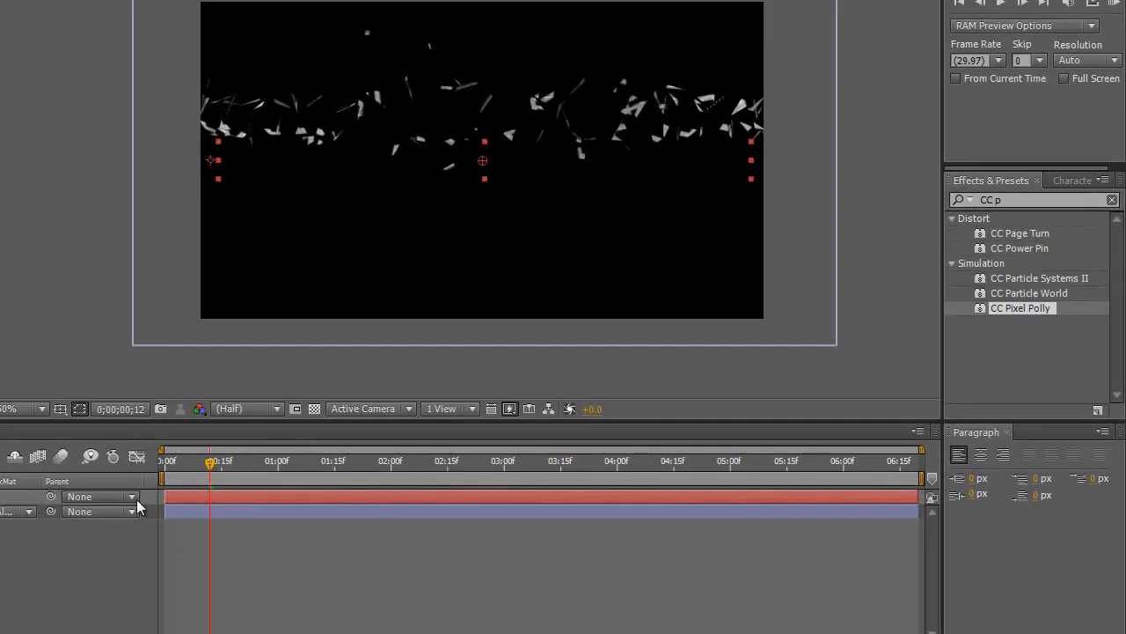
pyautogui.click(1000, 3)
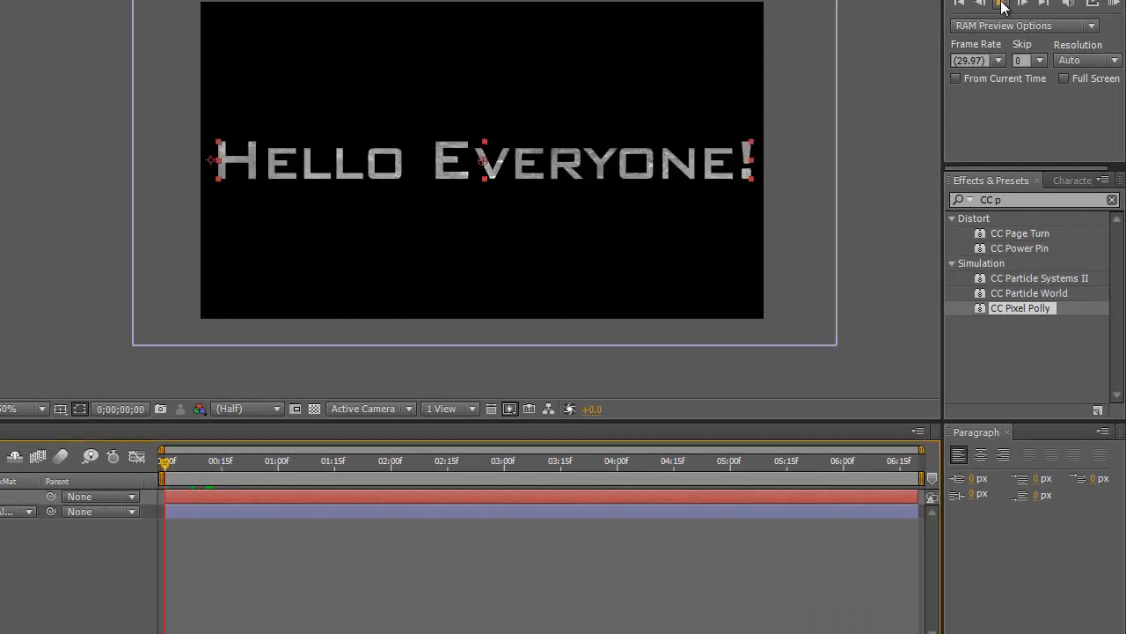
pyautogui.click(1000, 4)
pyautogui.write('glow')
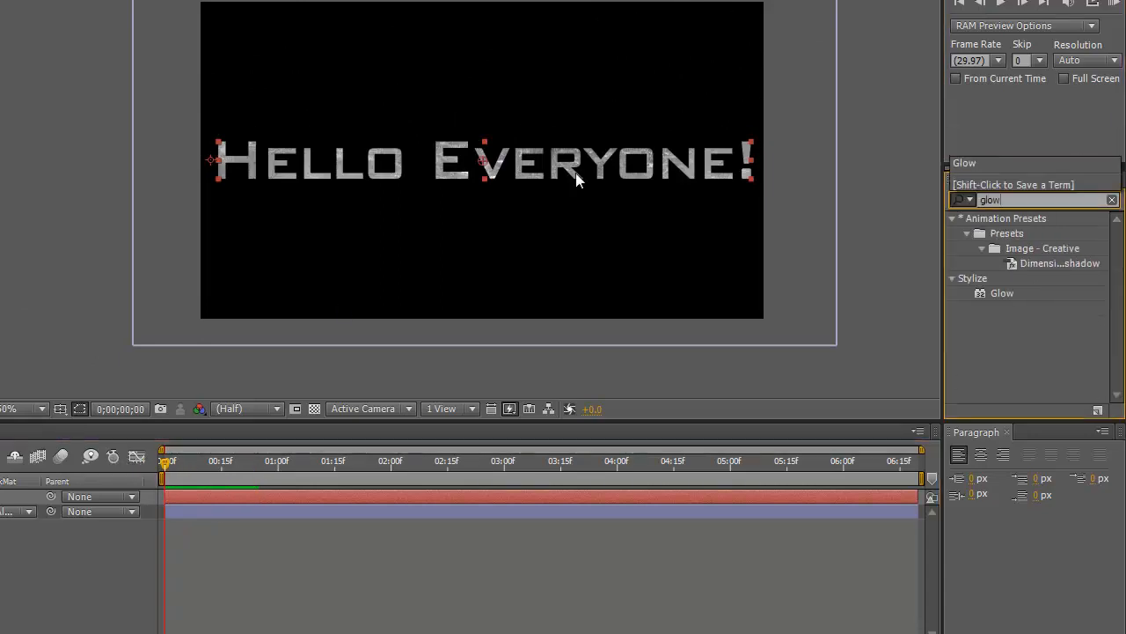
# - Add a Glow effect to the text and set Color A and Color B to light cyan shades
pyautogui.click(1004, 292)
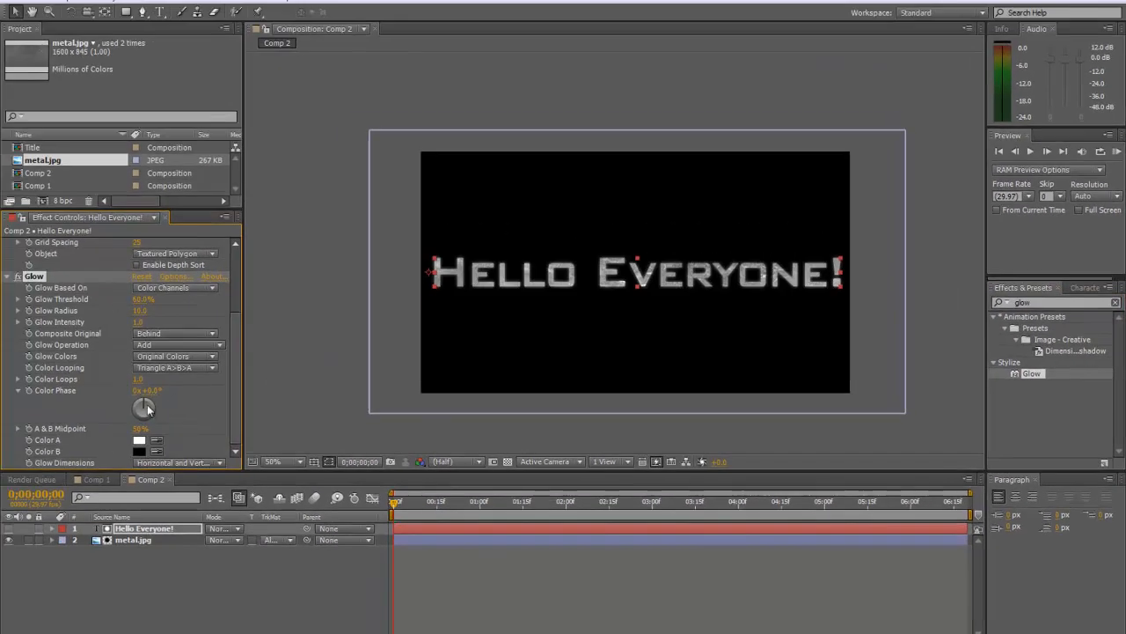
pyautogui.moveTo(144, 408); pyautogui.dragTo(144, 408)
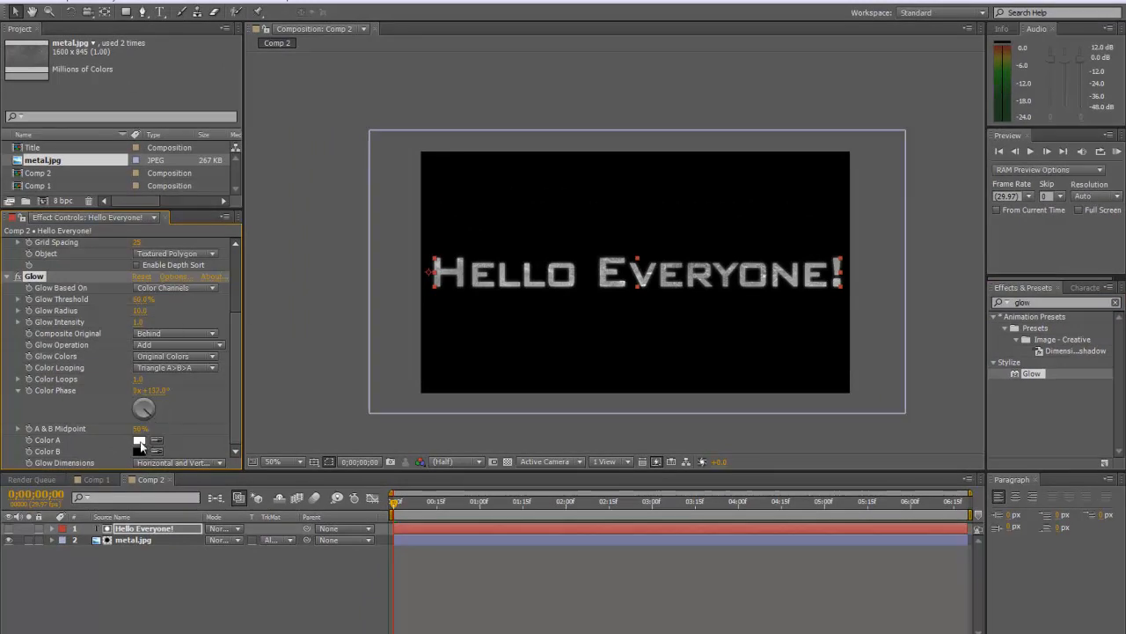
pyautogui.click(141, 440)
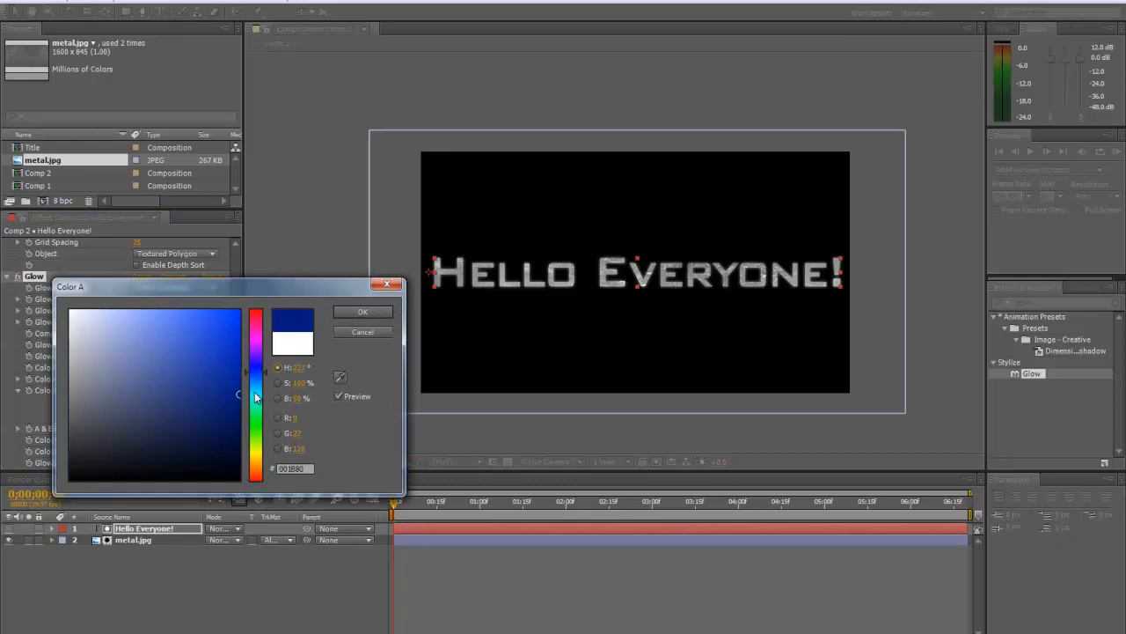
pyautogui.click(212, 314)
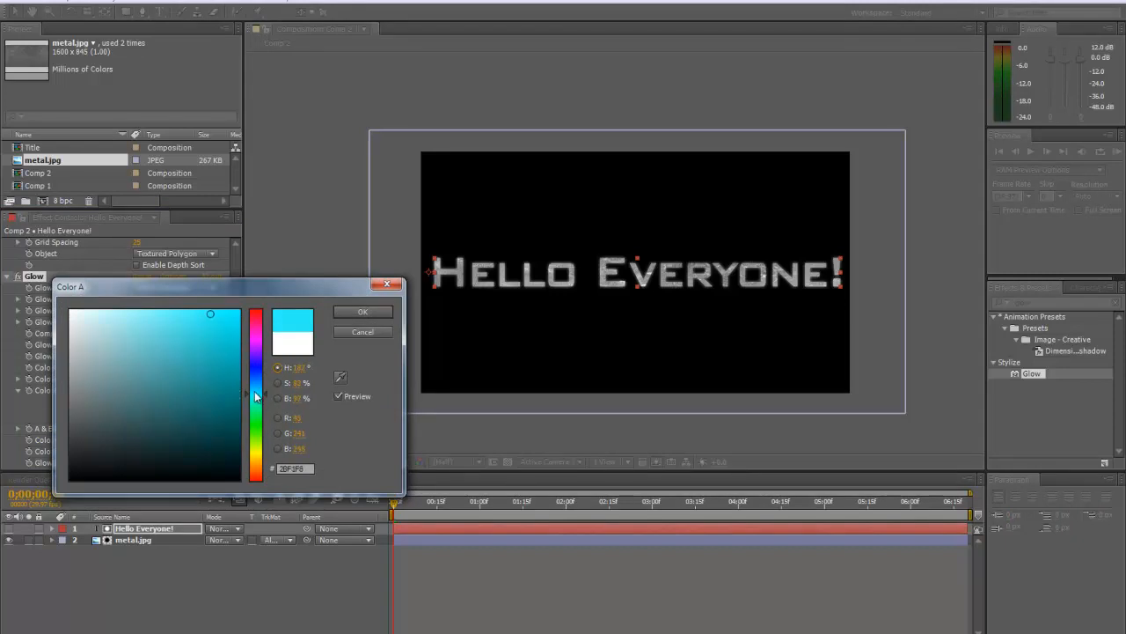
pyautogui.click(363, 311)
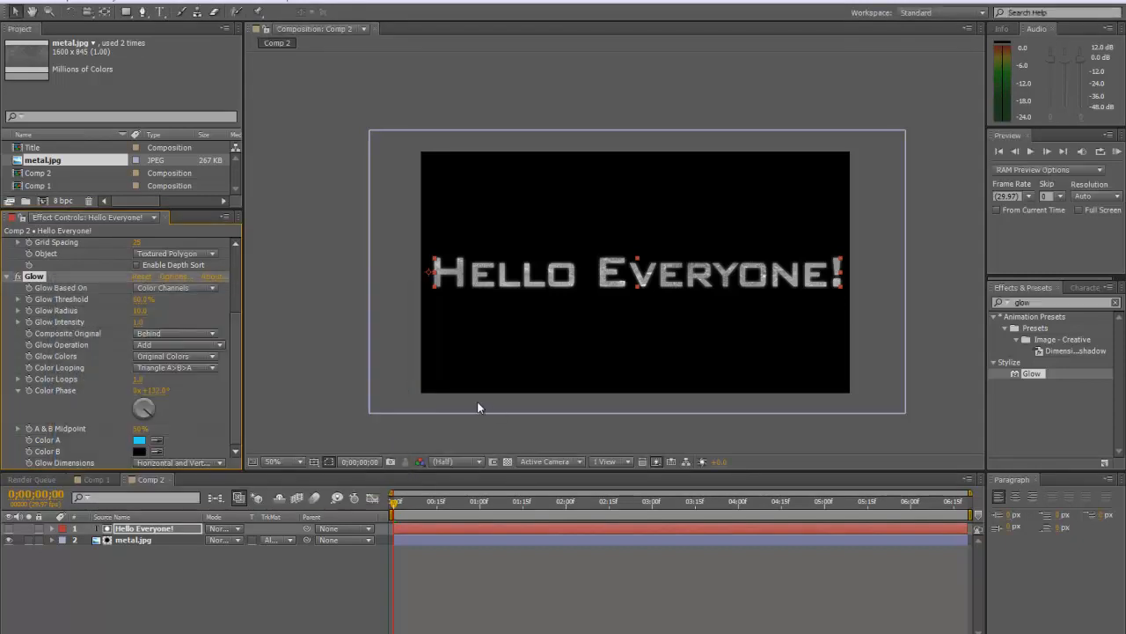
pyautogui.click(141, 450)
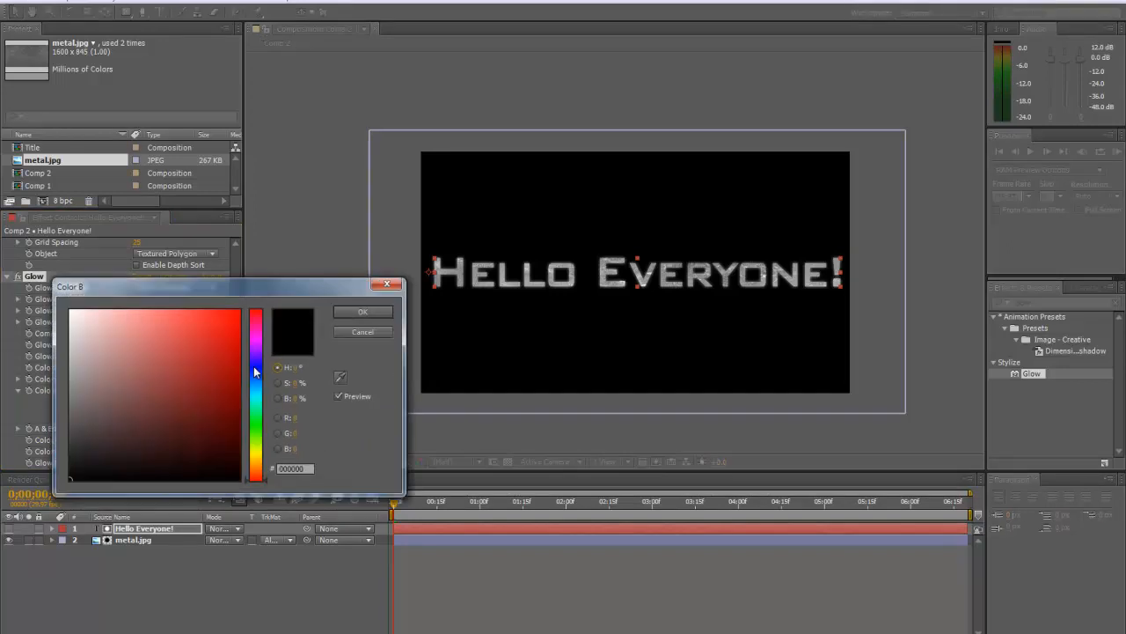
pyautogui.click(212, 324)
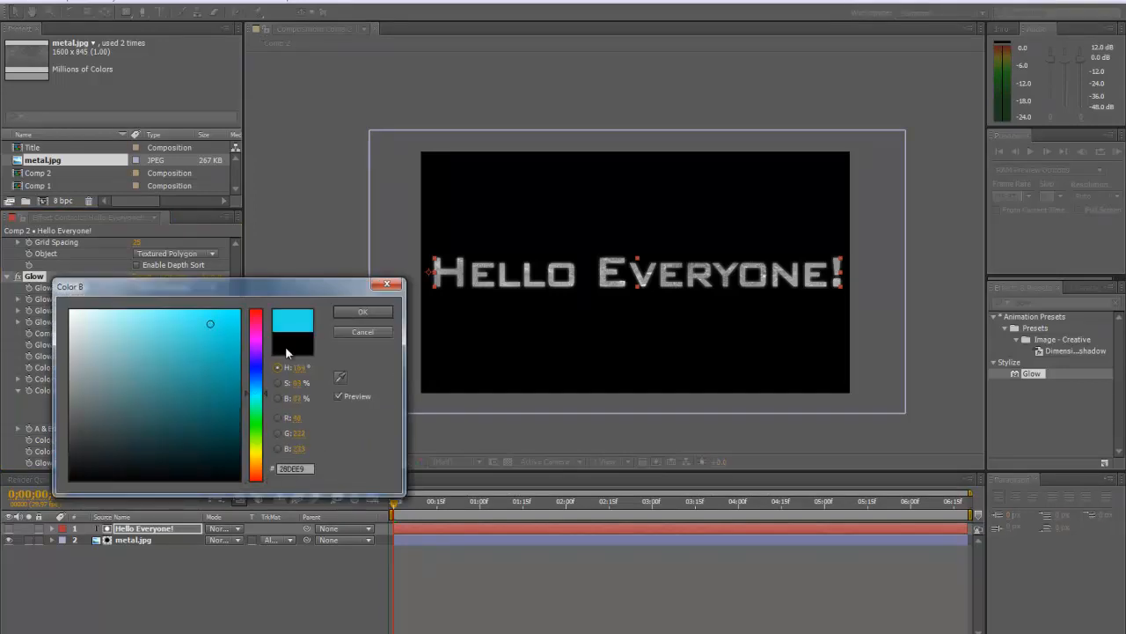
pyautogui.click(362, 310)
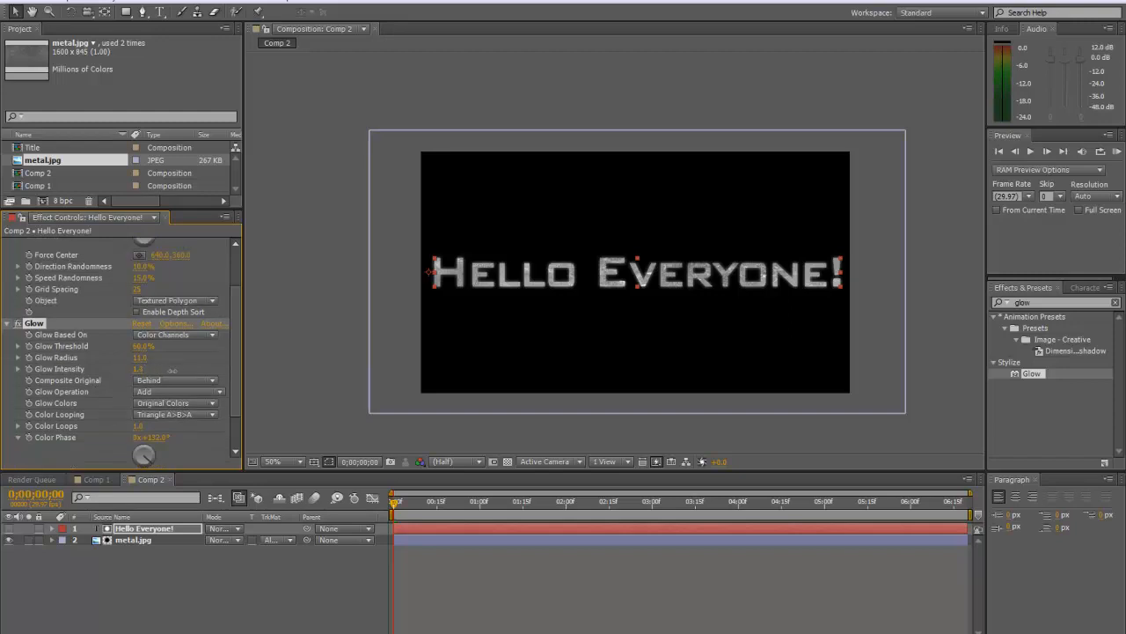
# - Tweak the Glow threshold, radius and intensity values
pyautogui.doubleClick(141, 370)
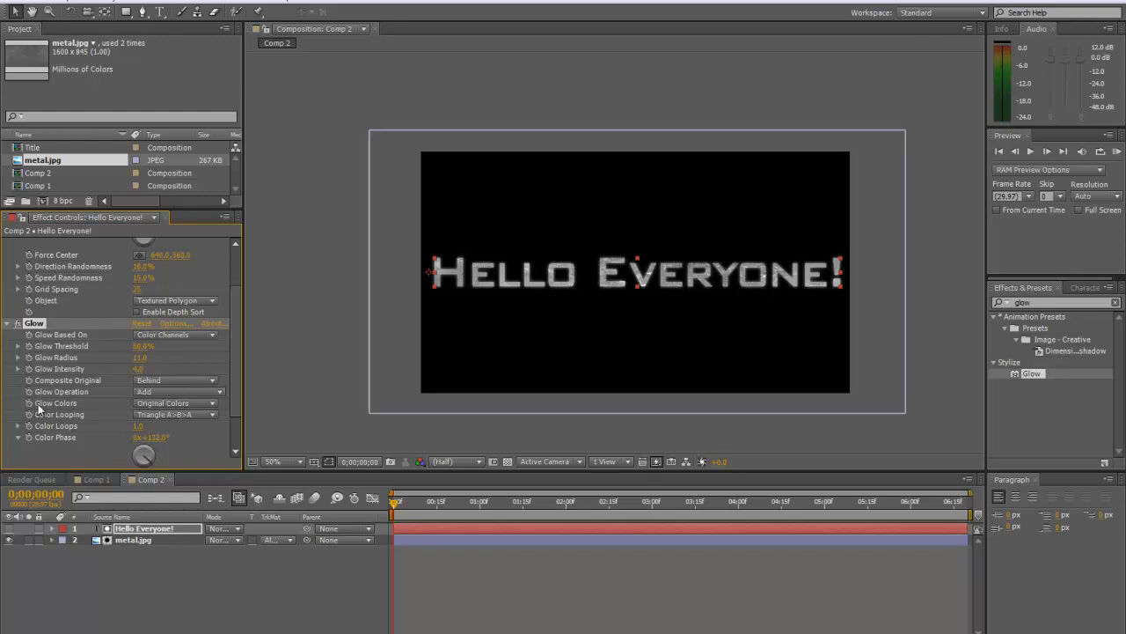
pyautogui.click(175, 403)
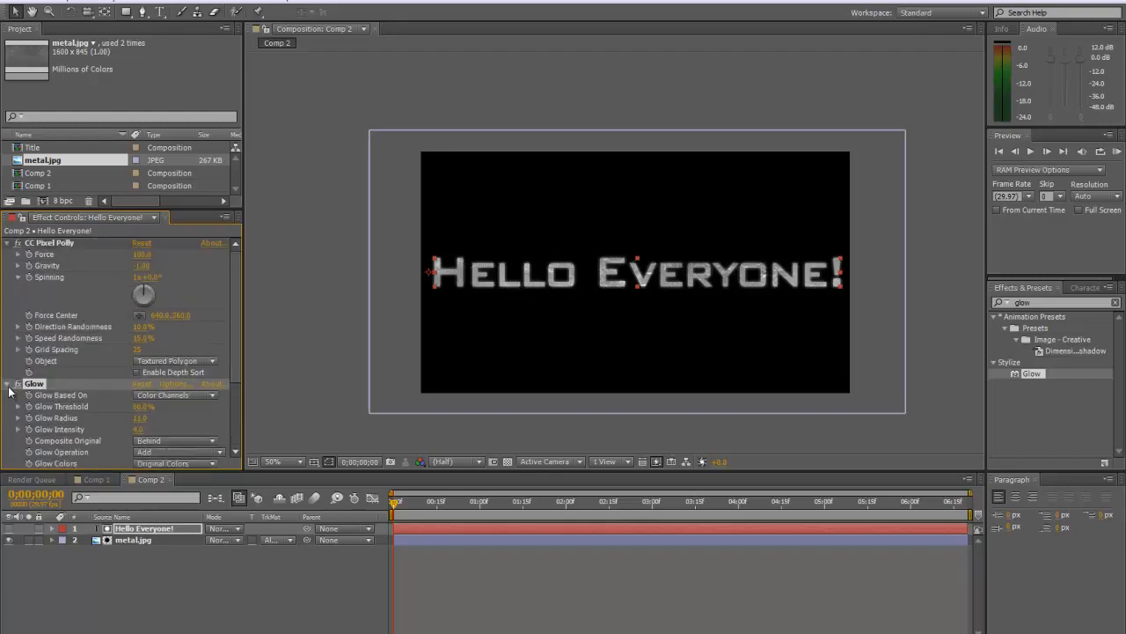
# - Collapse Glow and scrub through the first second to preview the glowing text shattering
pyautogui.click(7, 383)
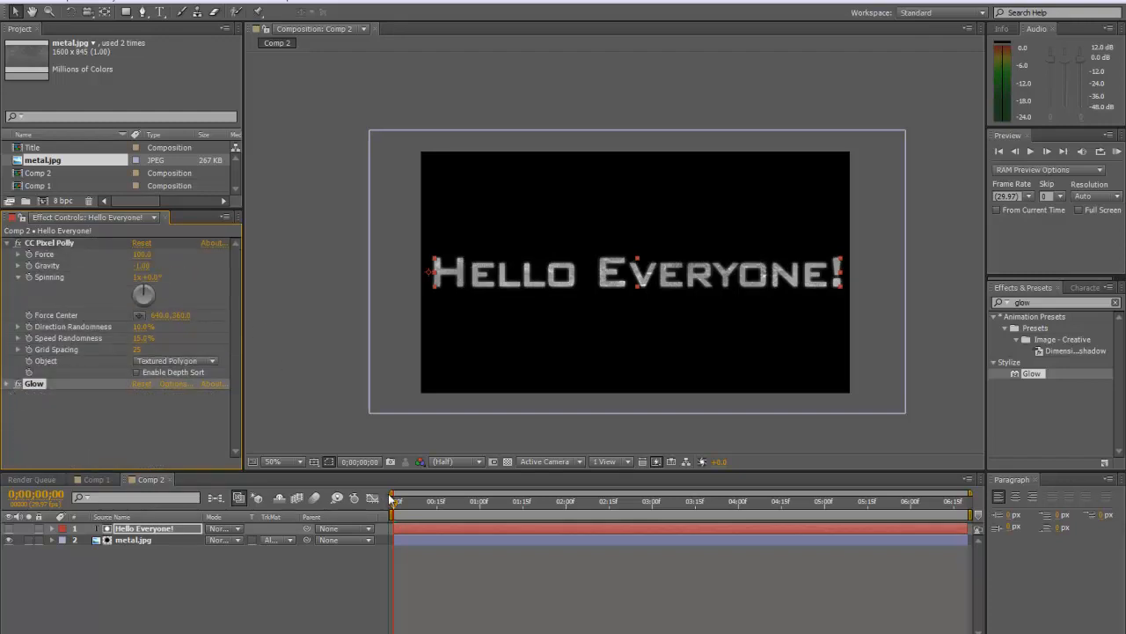
pyautogui.moveTo(394, 500); pyautogui.dragTo(414, 500)
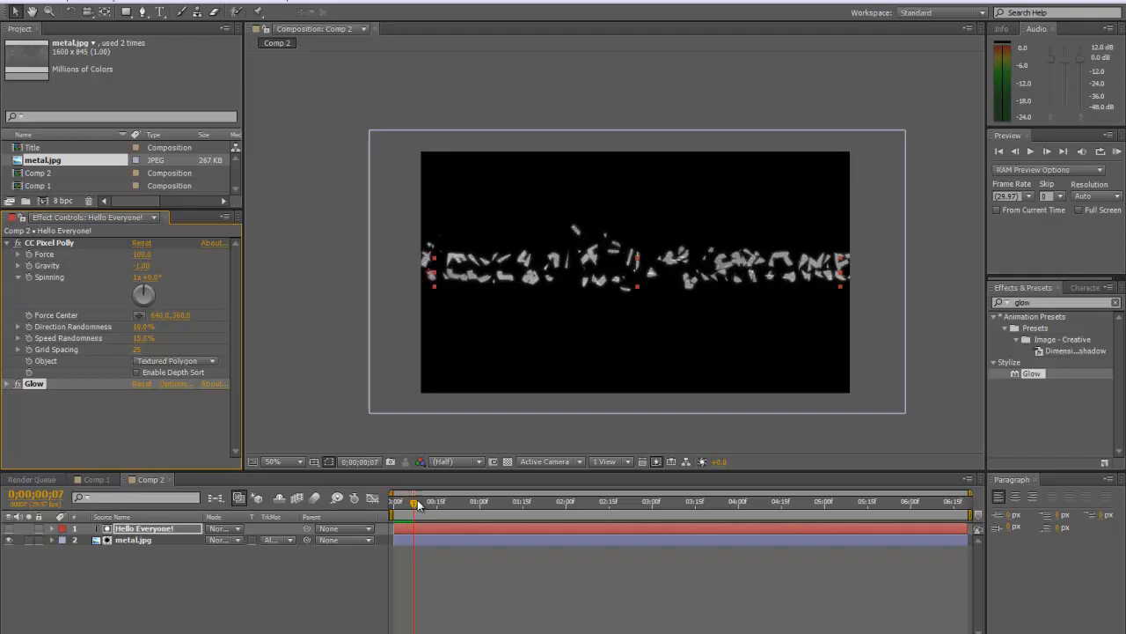
pyautogui.moveTo(414, 502); pyautogui.dragTo(458, 441)
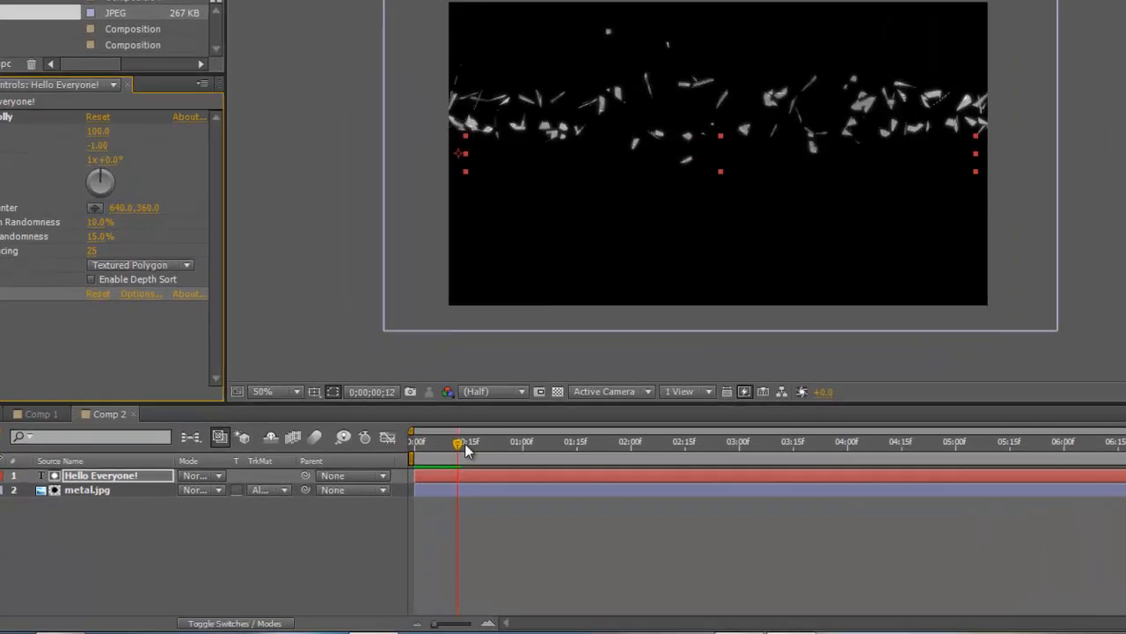
pyautogui.moveTo(458, 447); pyautogui.dragTo(482, 440)
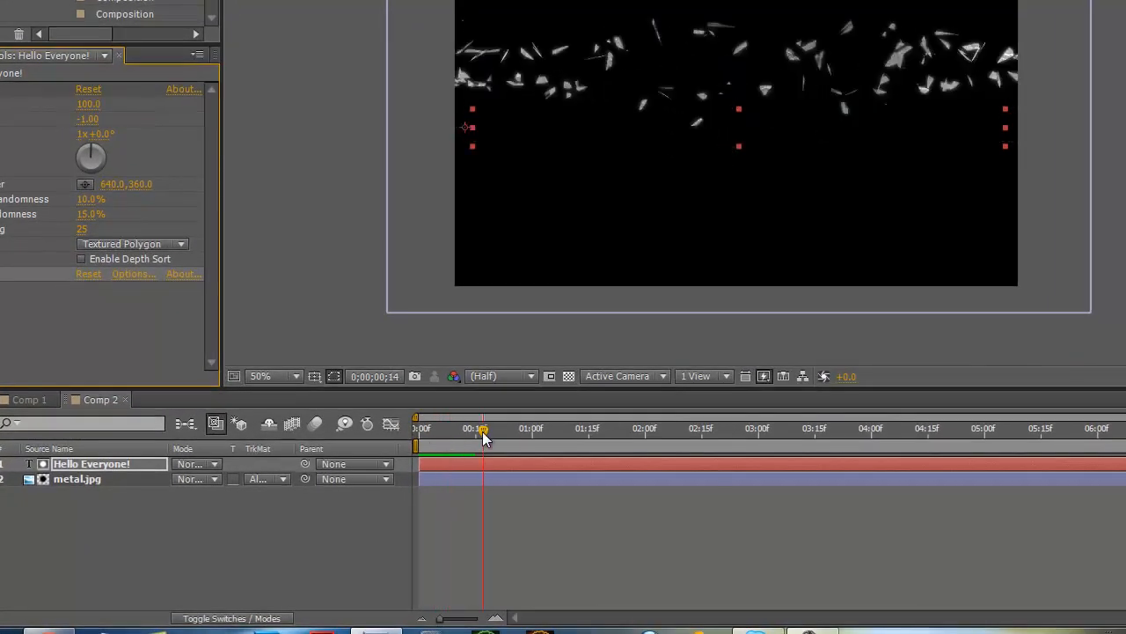
pyautogui.moveTo(482, 430); pyautogui.dragTo(497, 429)
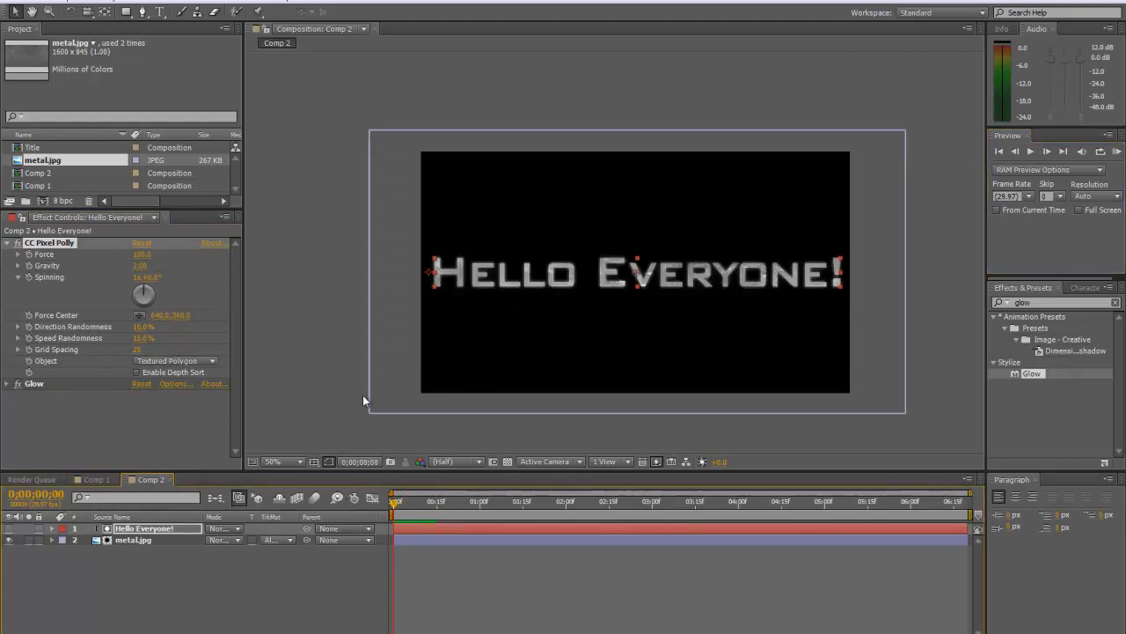
pyautogui.moveTo(144, 343)
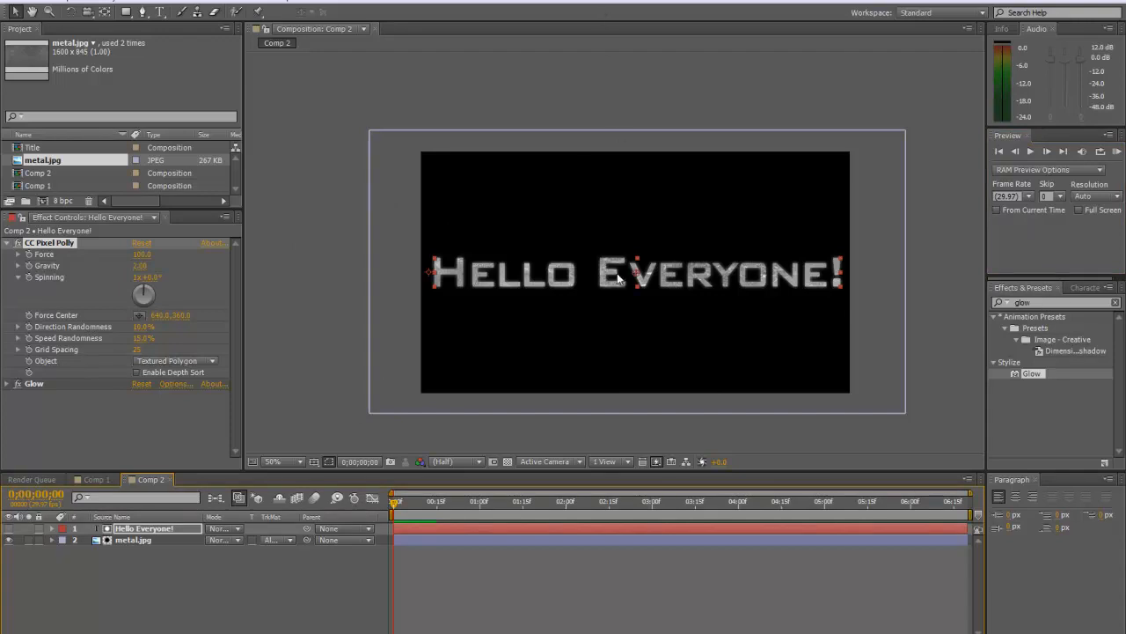
pyautogui.moveTo(179, 288)
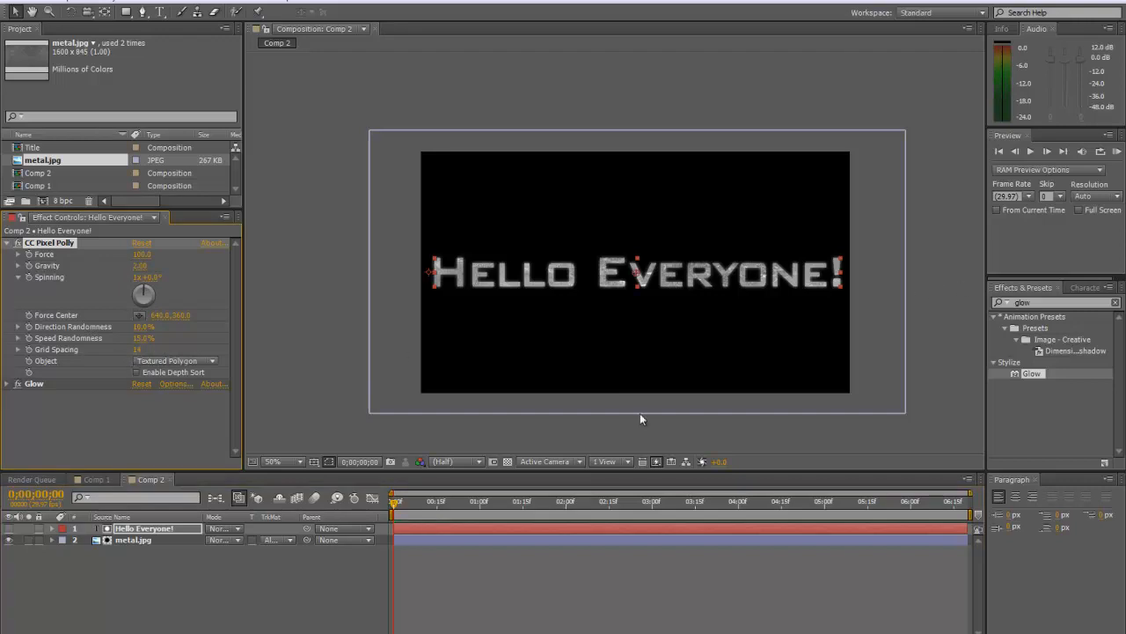
# - Lower CC Pixel Polly's Grid Spacing so the text breaks into fine dust-like particles, and preview it
pyautogui.click(403, 500)
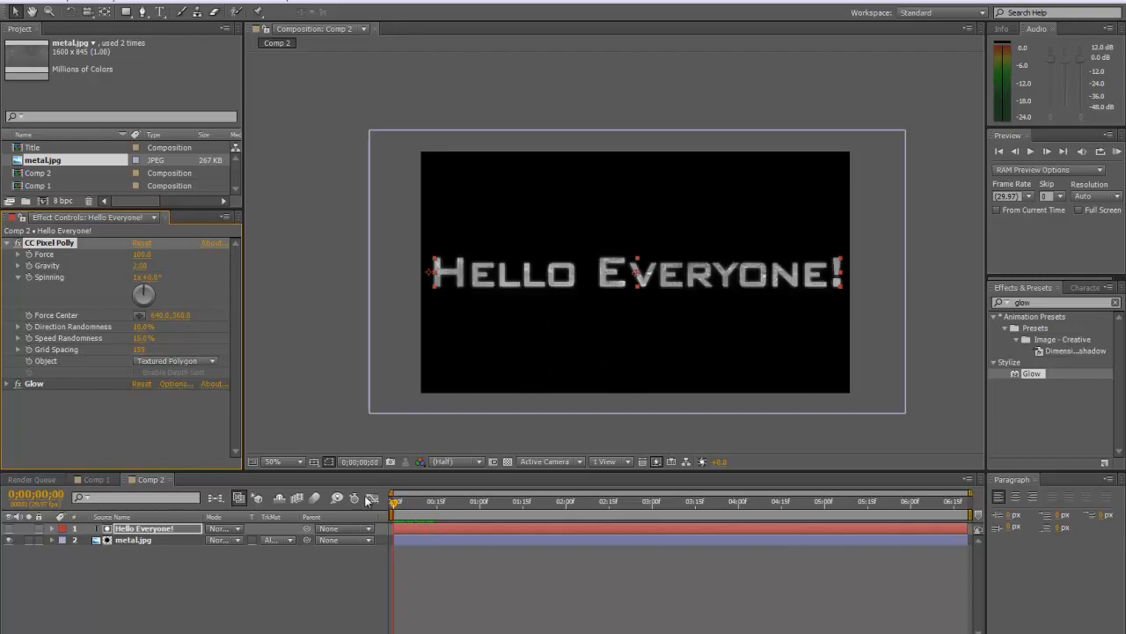
pyautogui.doubleClick(139, 349)
pyautogui.write('1')
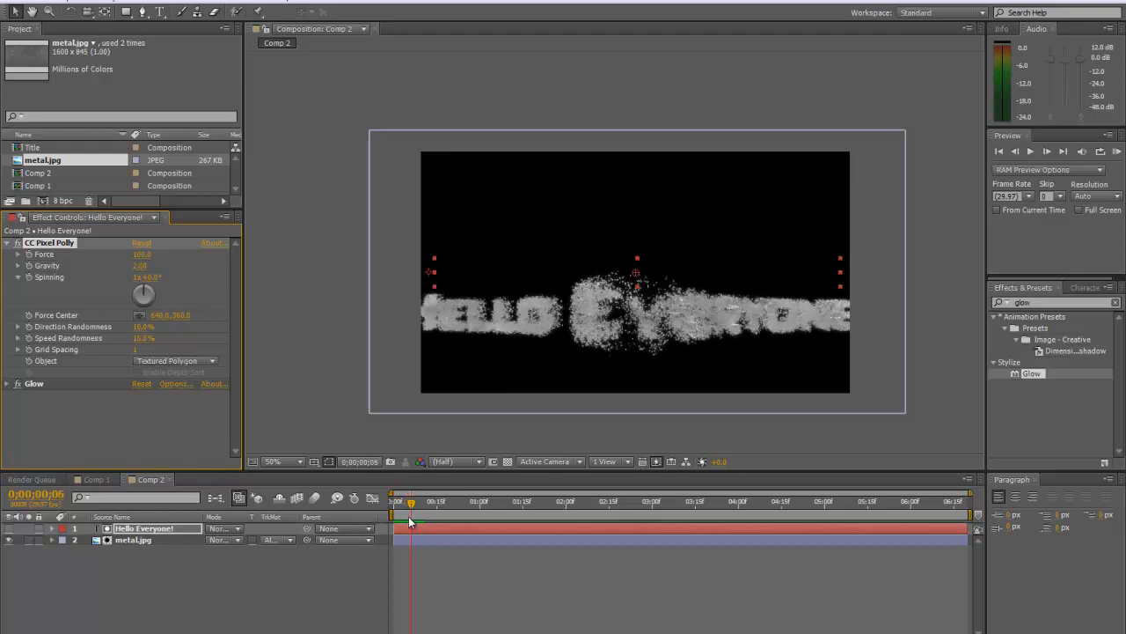
pyautogui.moveTo(412, 502); pyautogui.dragTo(402, 501)
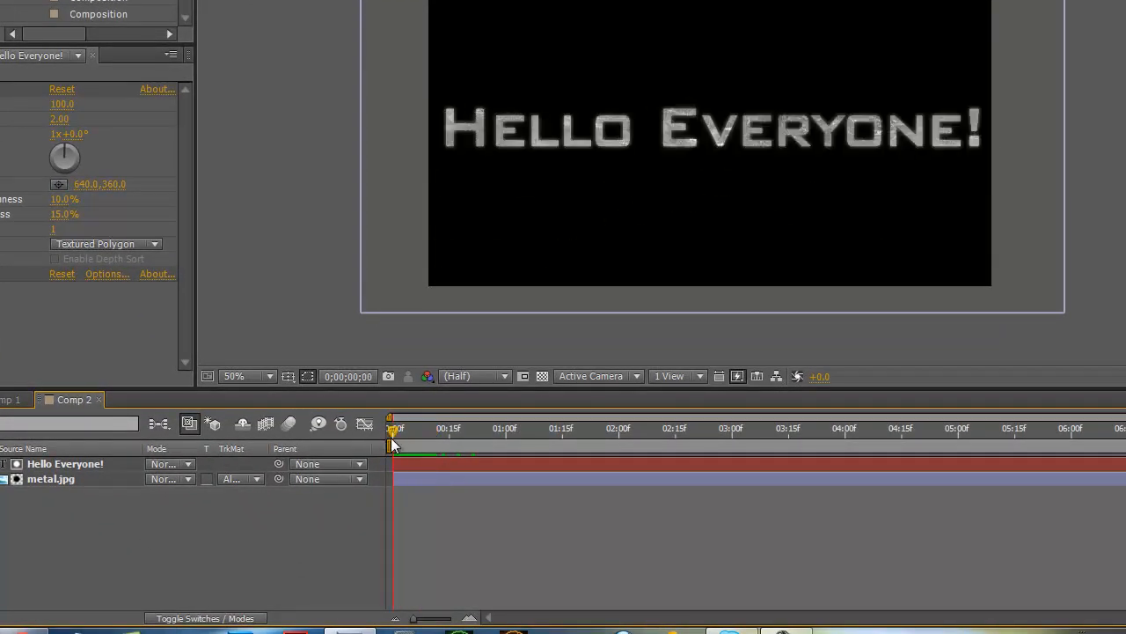
# - Raise Gravity and Speed Randomness so particles clear the frame quickly, scrubbing to check
pyautogui.moveTo(390, 447); pyautogui.dragTo(405, 447)
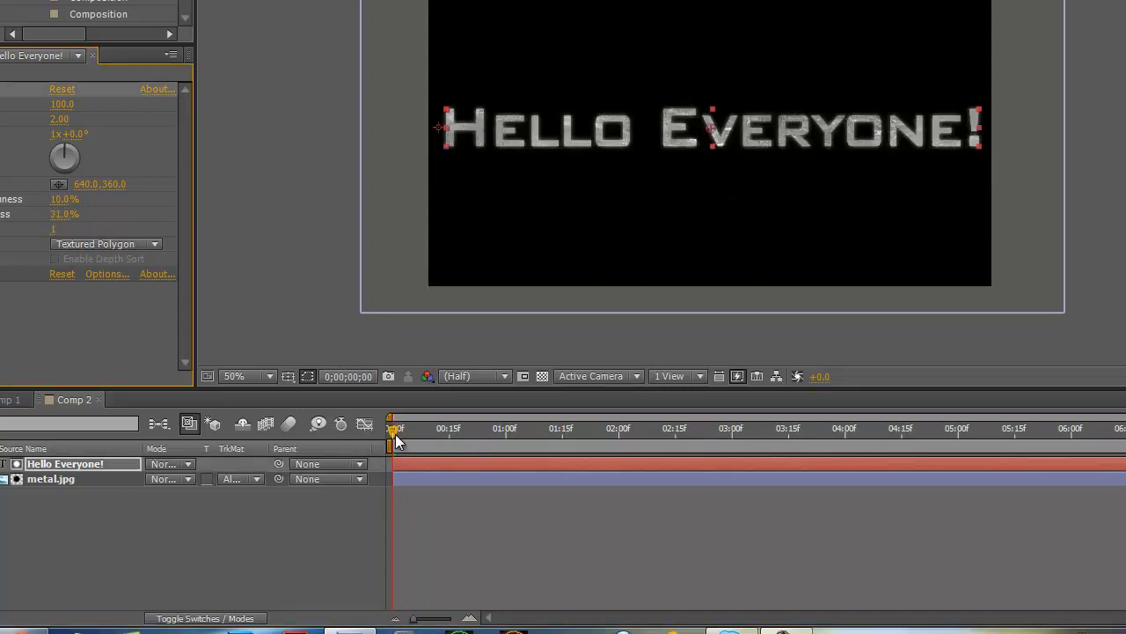
pyautogui.moveTo(393, 430); pyautogui.dragTo(415, 429)
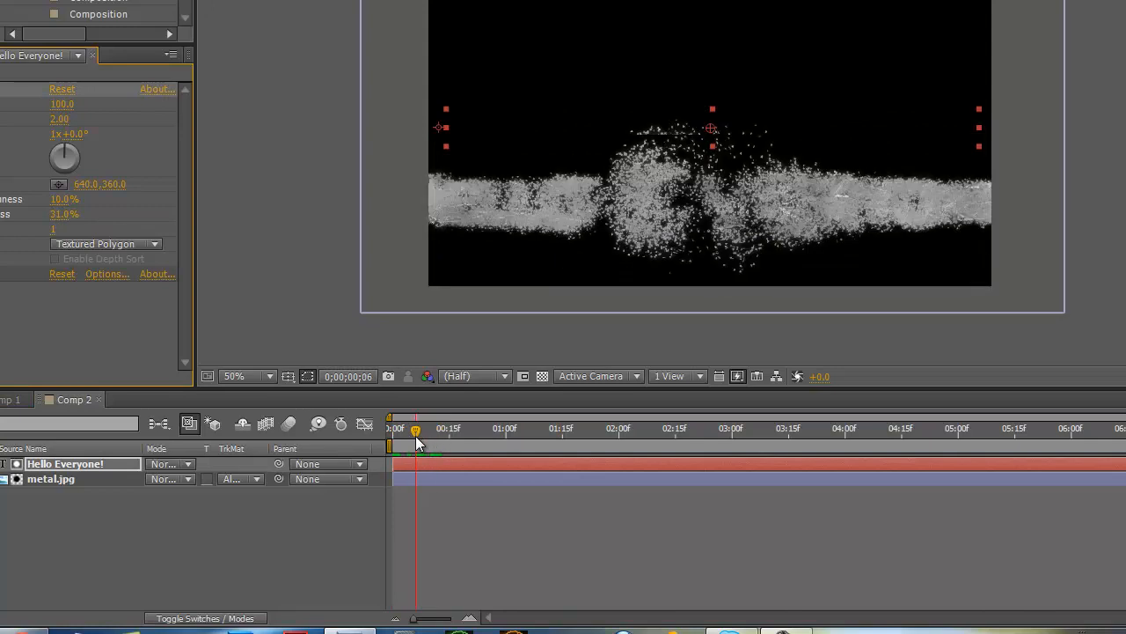
pyautogui.moveTo(416, 430); pyautogui.dragTo(402, 429)
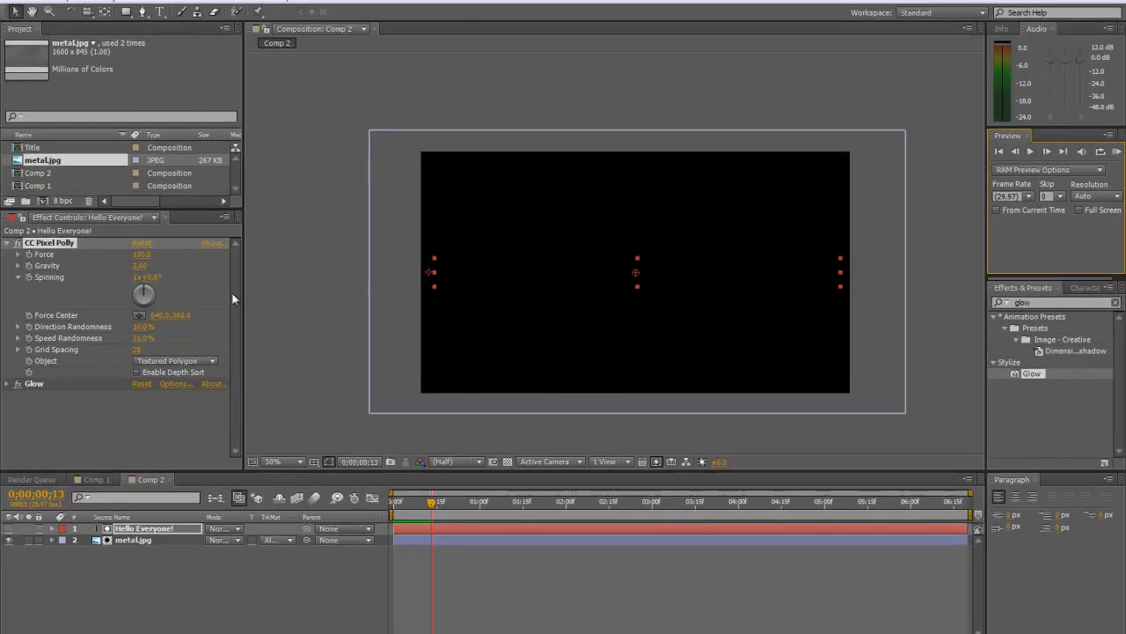
pyautogui.moveTo(520, 512)
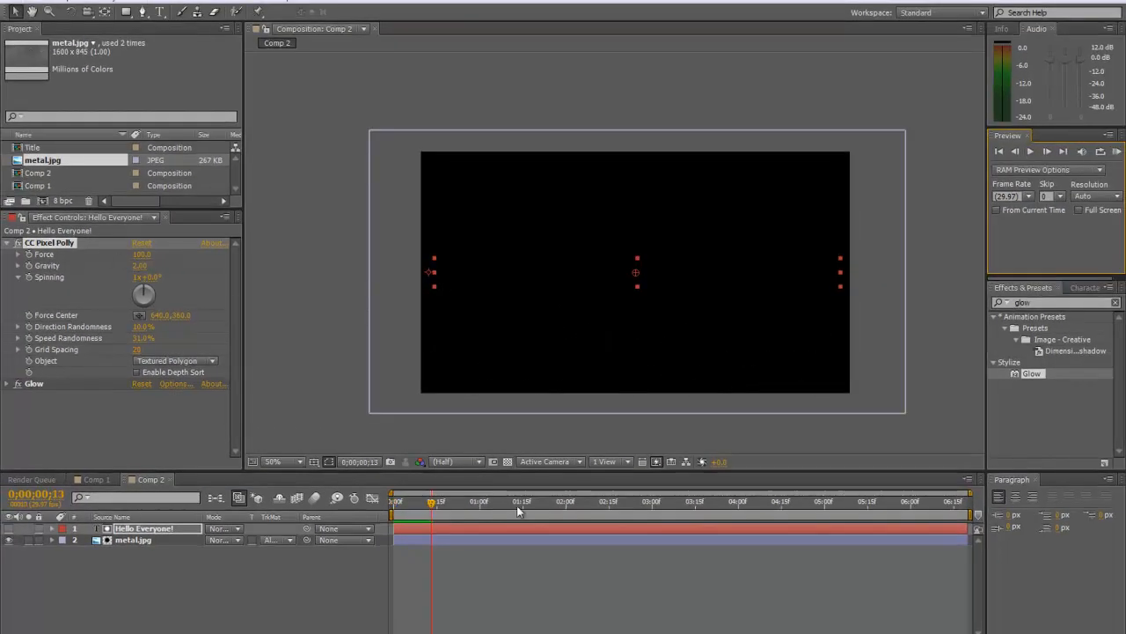
pyautogui.click(405, 500)
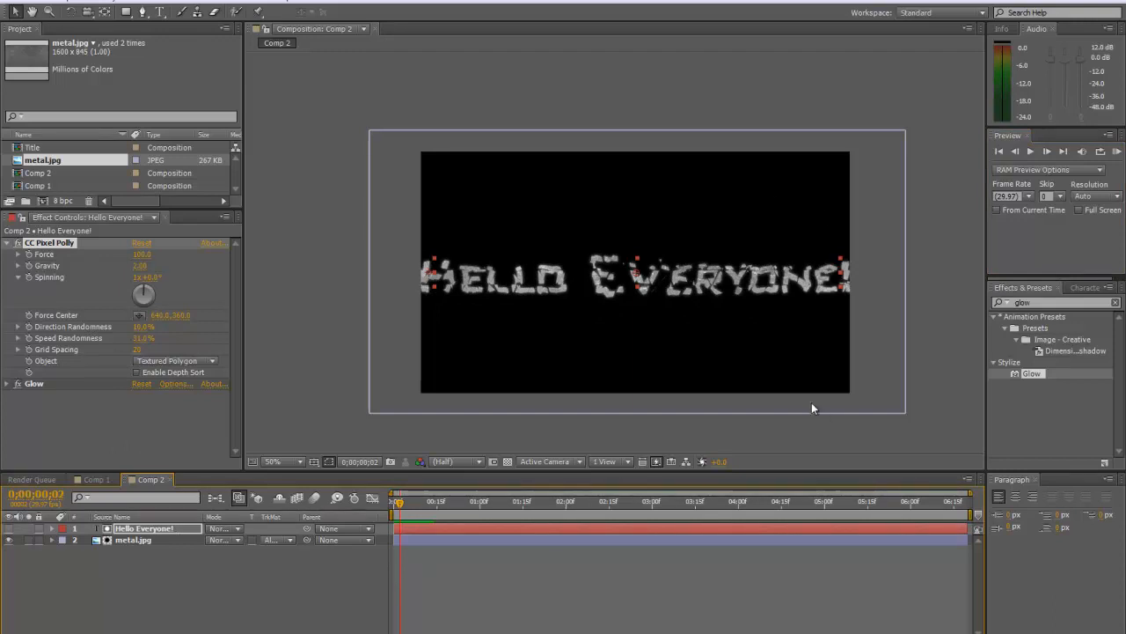
pyautogui.moveTo(517, 222)
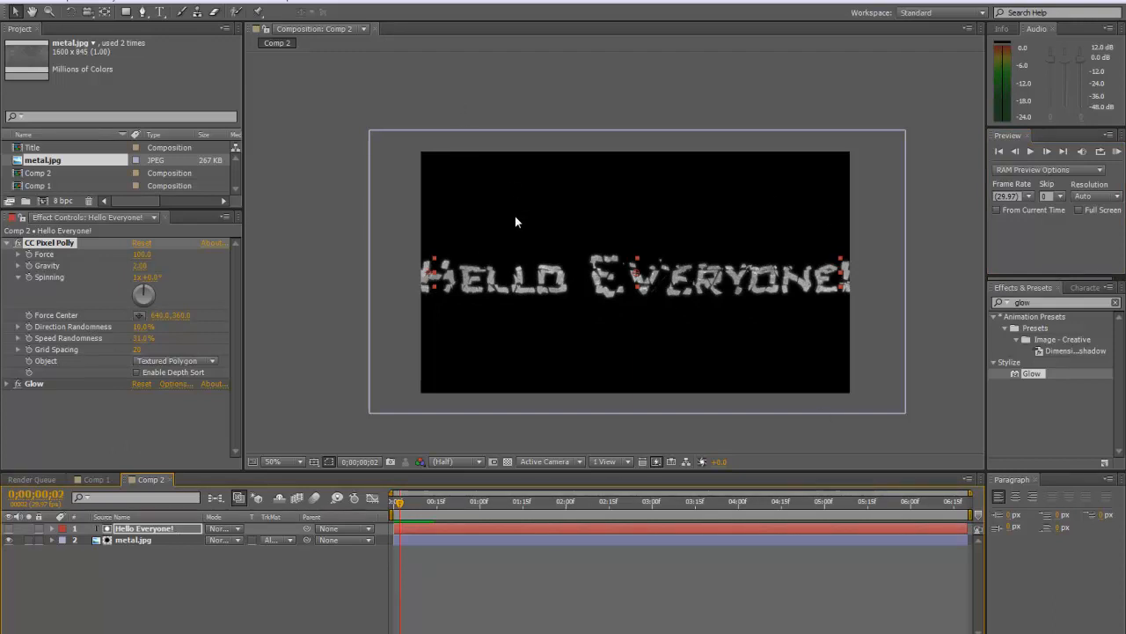
pyautogui.moveTo(877, 354)
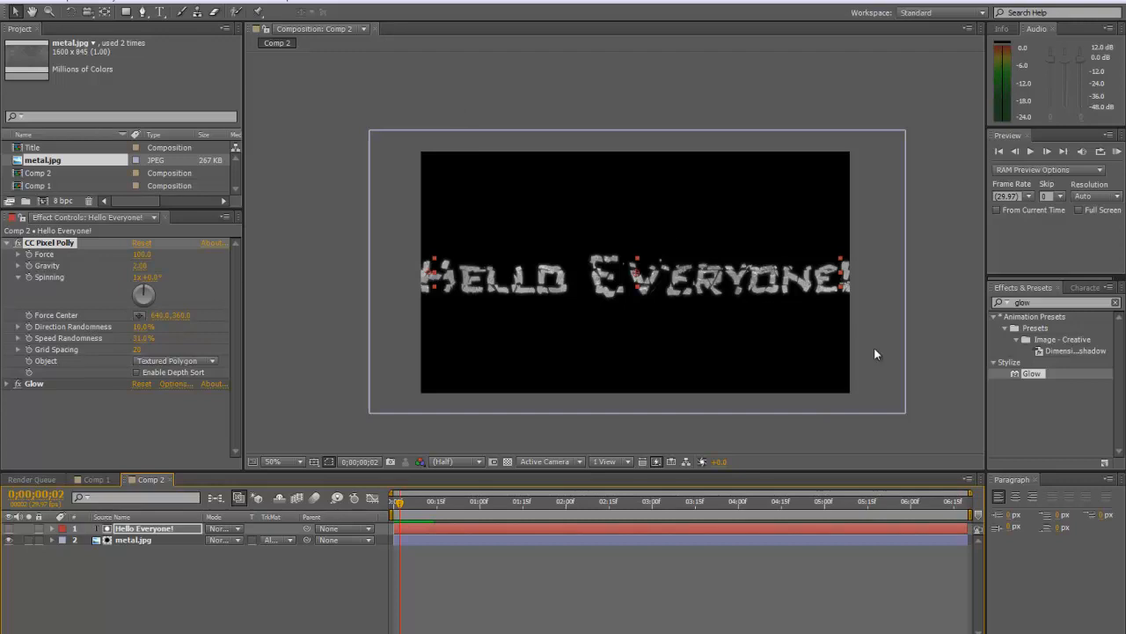